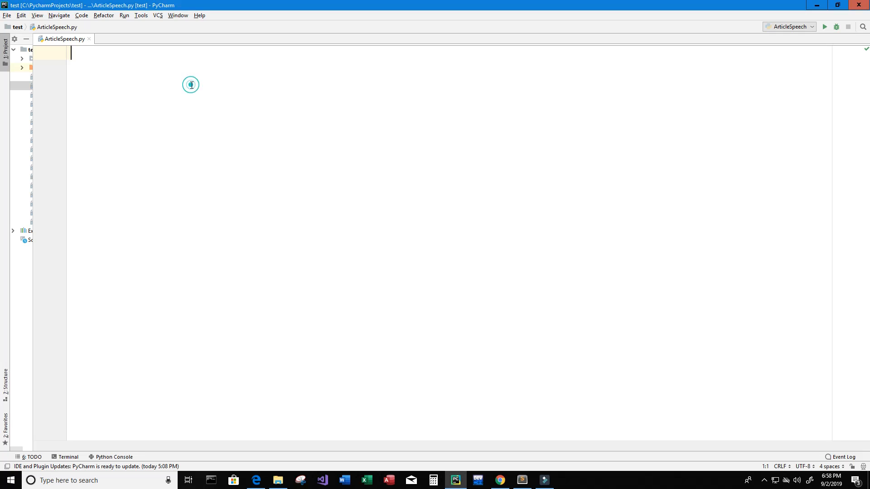
- Write a '#Description:' comment: this program takes text from an online article and converts it to speech
type("#Desc")
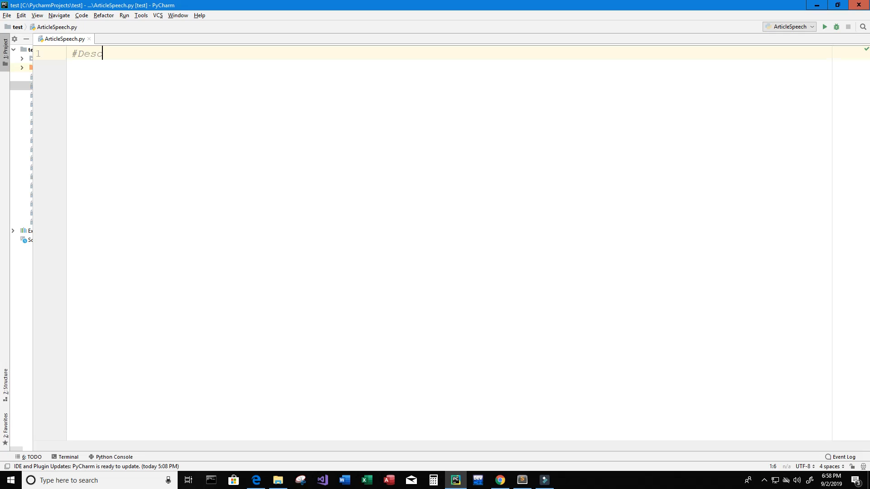
type("ription")
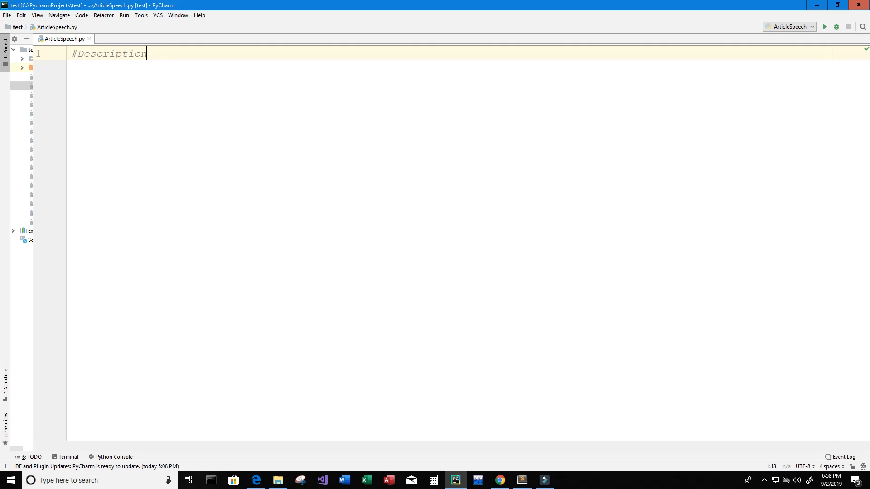
type(":")
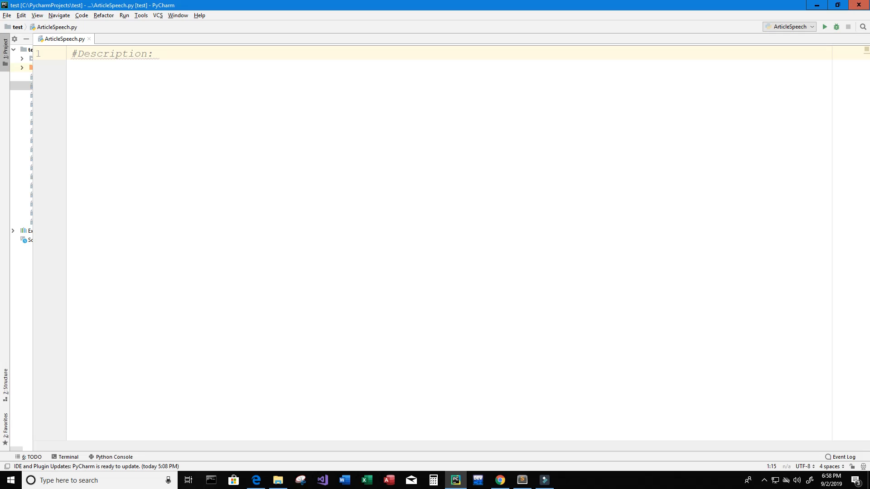
type("This program")
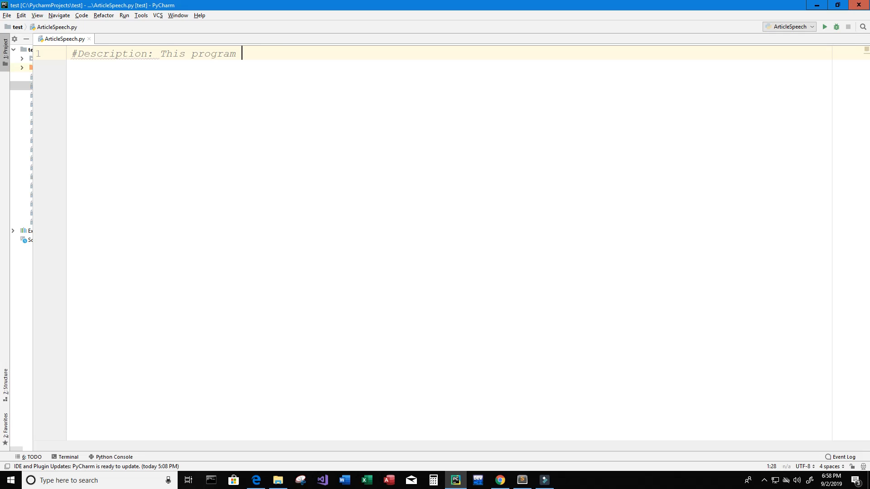
type("takes text")
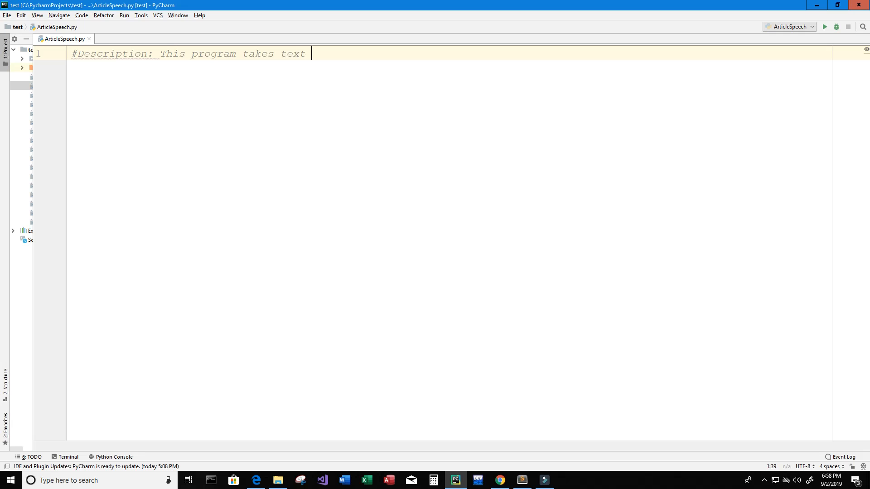
type("from an online")
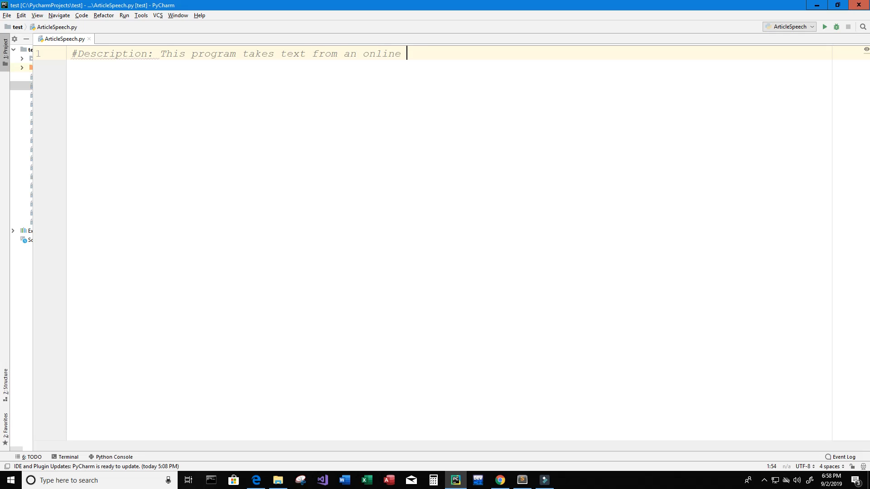
type("article and conve")
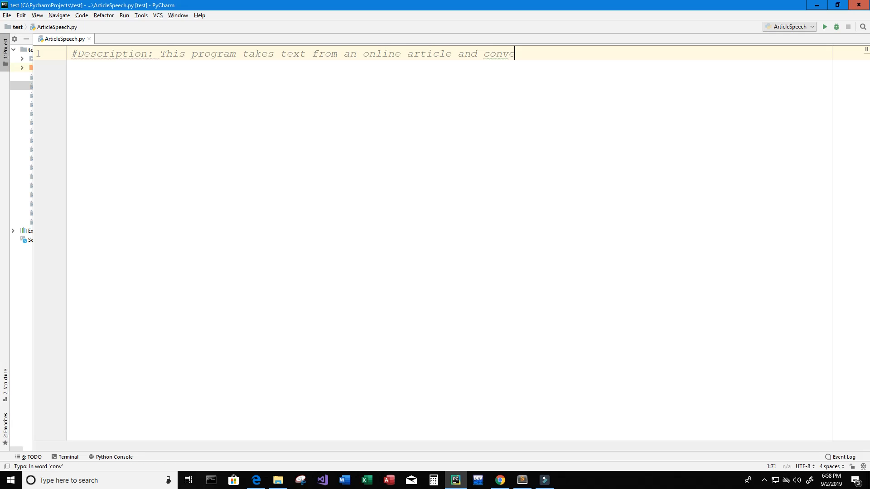
type("rts it to speech")
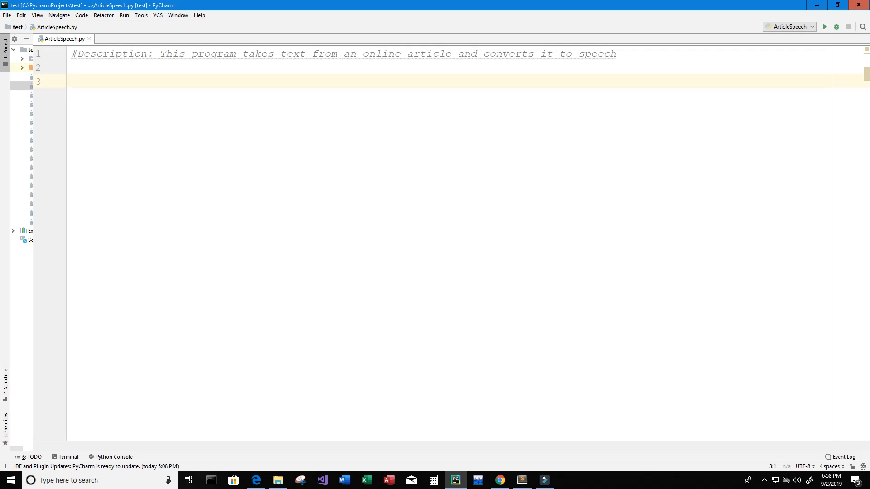
- Add an '#Import the libraries' comment and import Article from newspaper
type("#Impor")
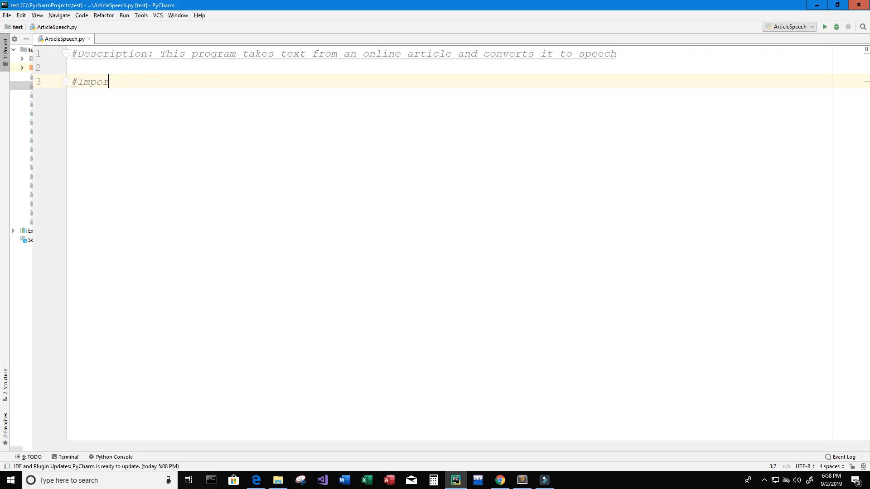
type("t the libra")
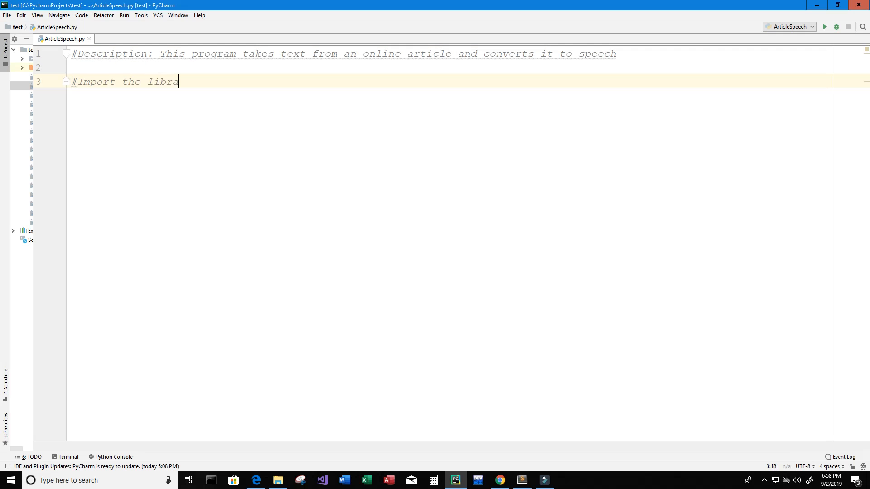
key("enter")
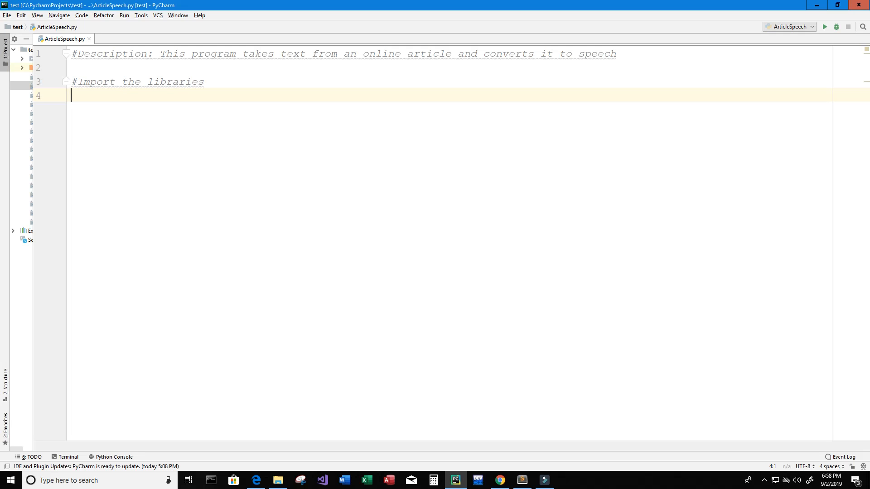
type("from newspaper import Article")
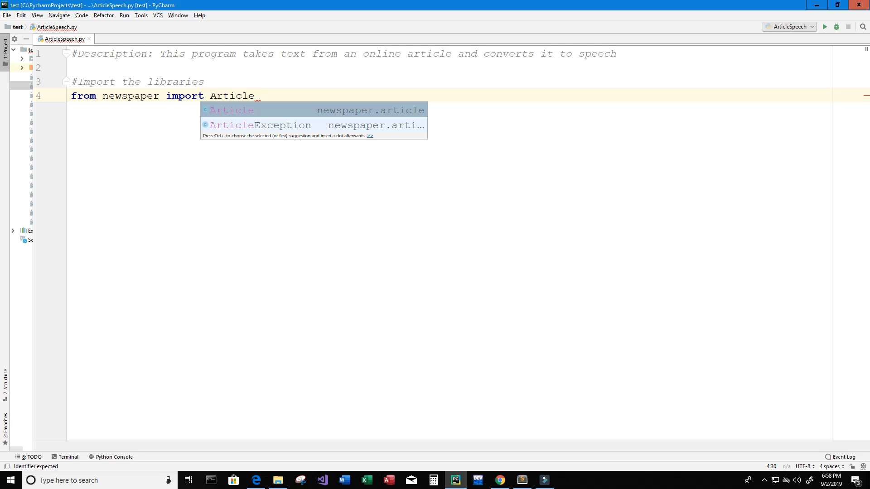
key("Escape")
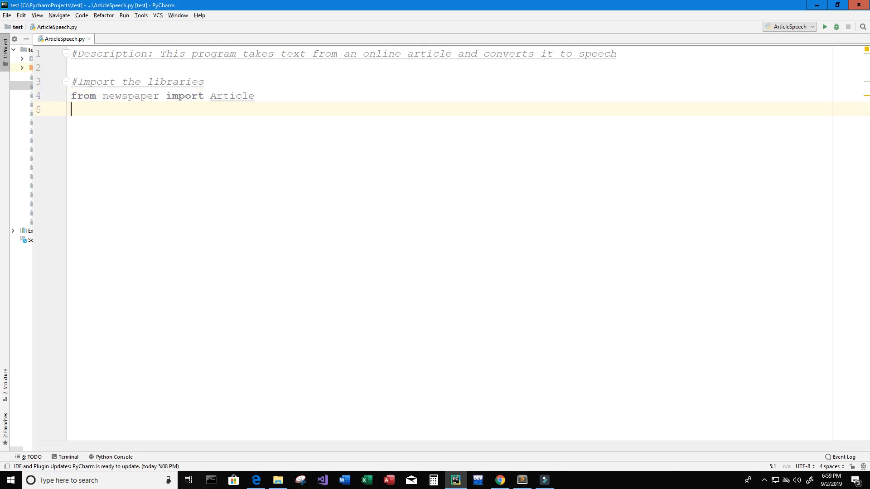
- Import nltk, gTTS from gtts and os, then add a '#Get the article' comment
type("import")
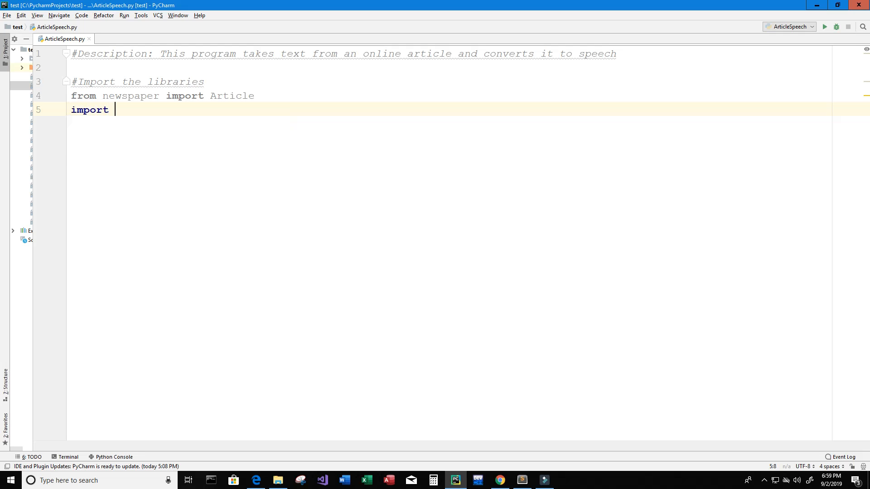
type("nltk")
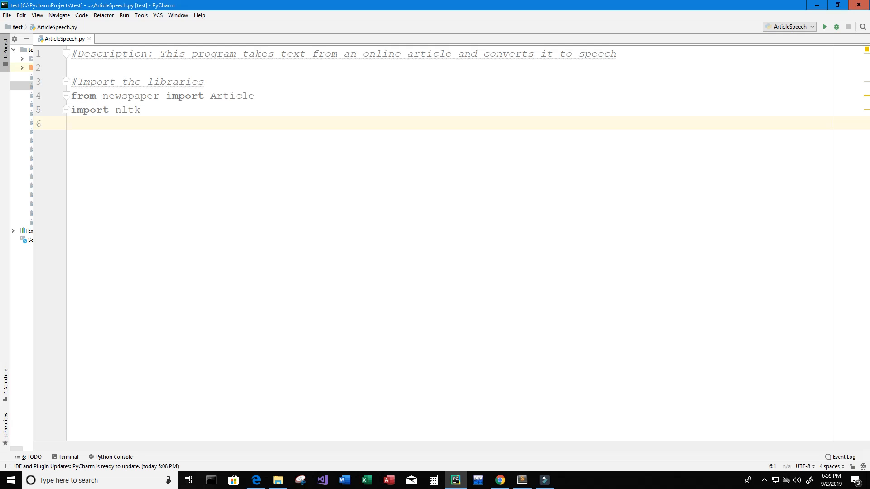
type("from gtts")
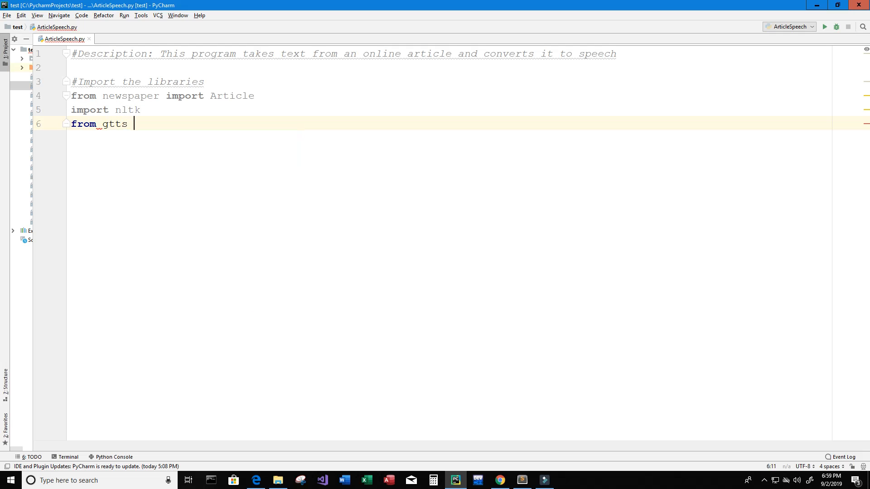
type("import gTTS")
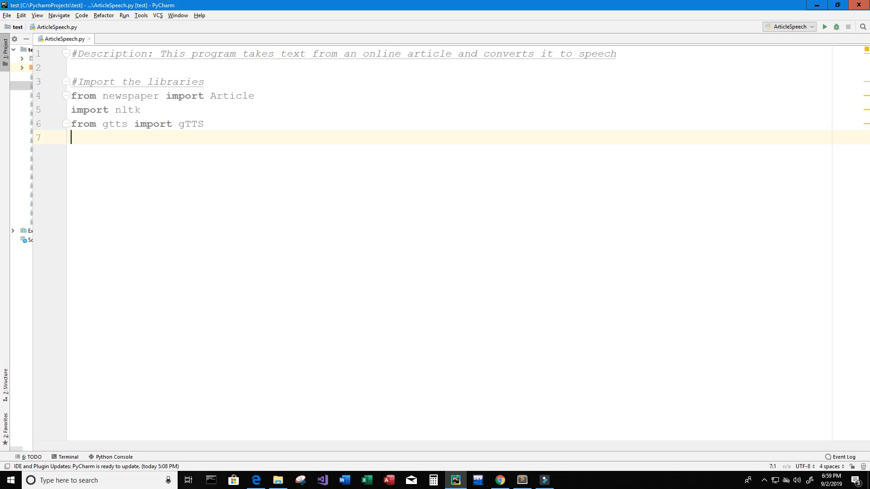
type("import os")
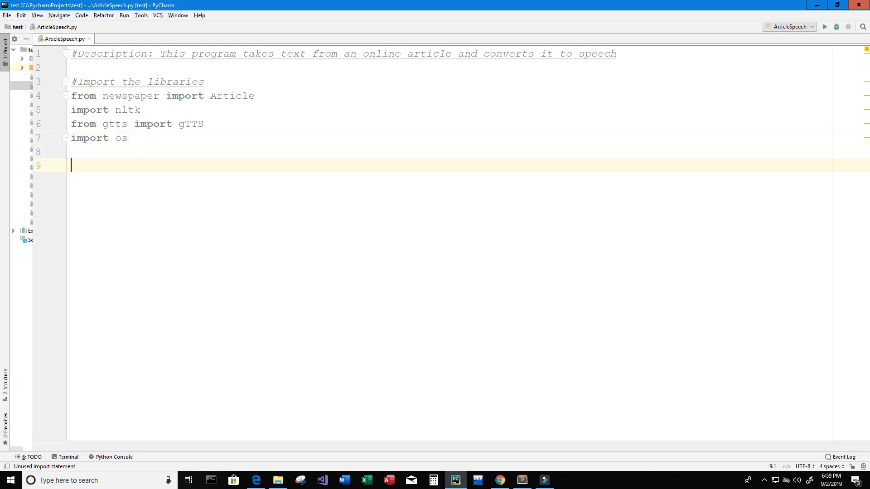
type("#")
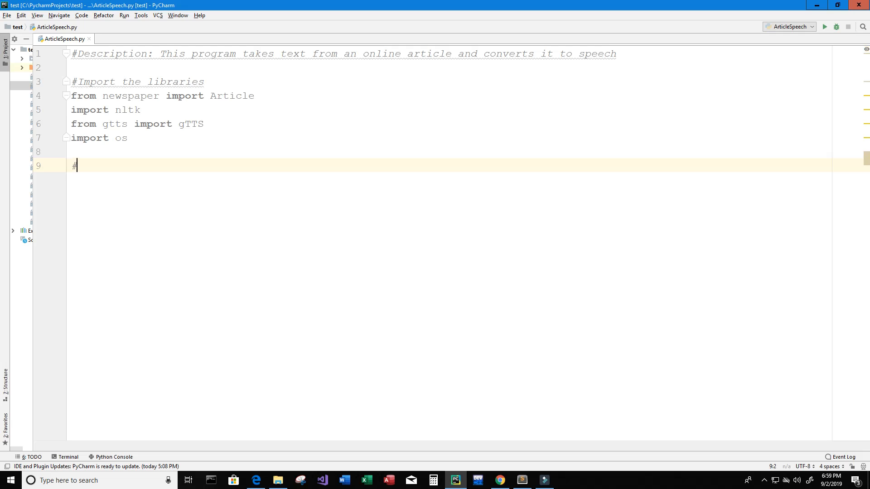
type("Get the article")
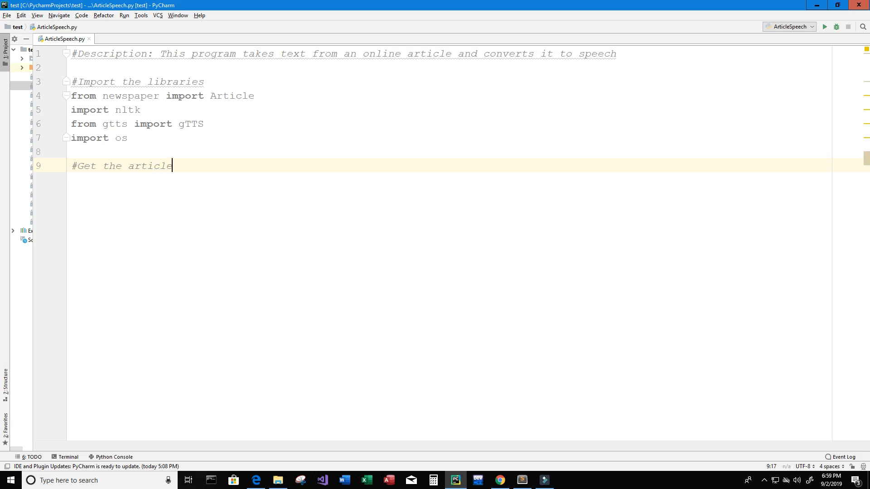
mouse_move(311, 320)
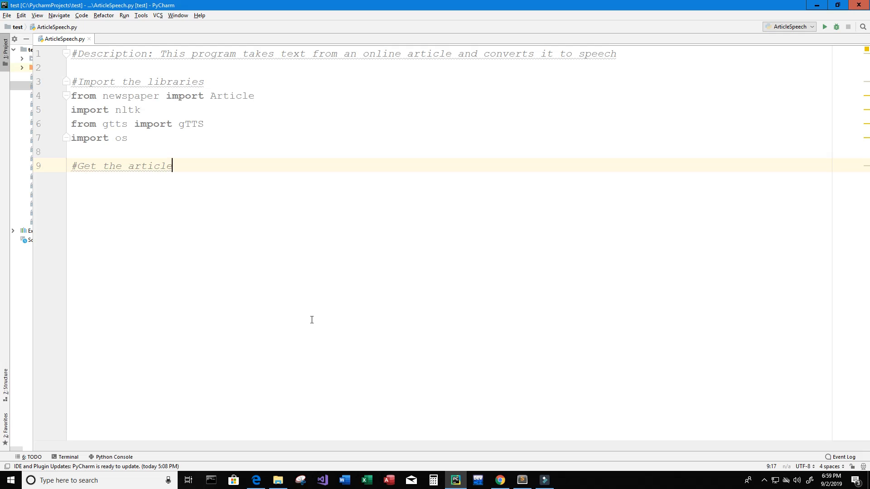
- Copy the Hackernoon article's URL from Edge's address bar and return to PyCharm
left_click(255, 480)
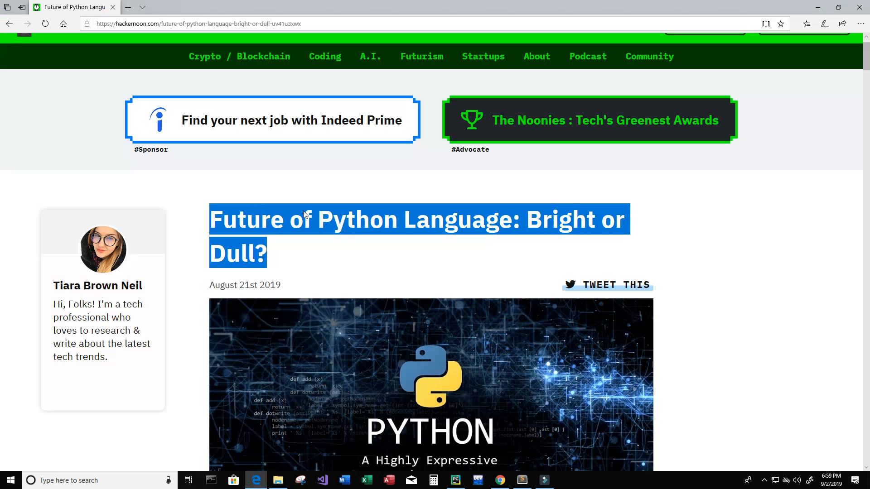
mouse_move(529, 264)
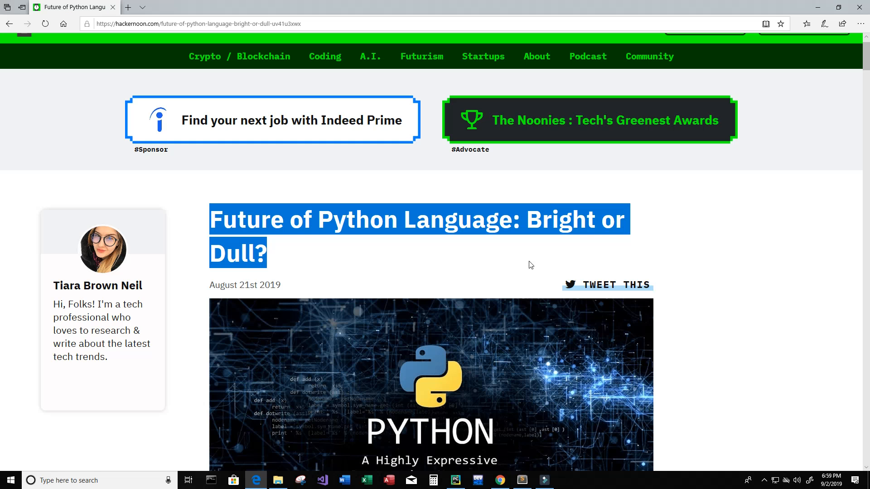
mouse_move(451, 267)
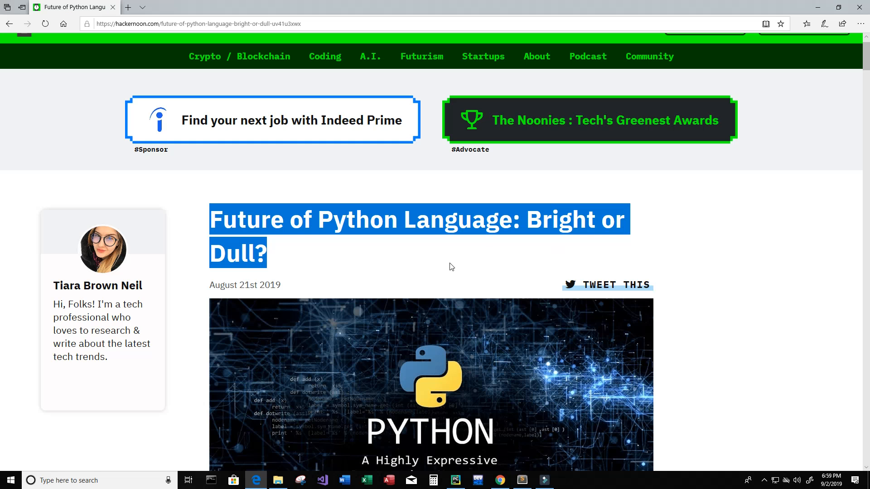
mouse_move(136, 96)
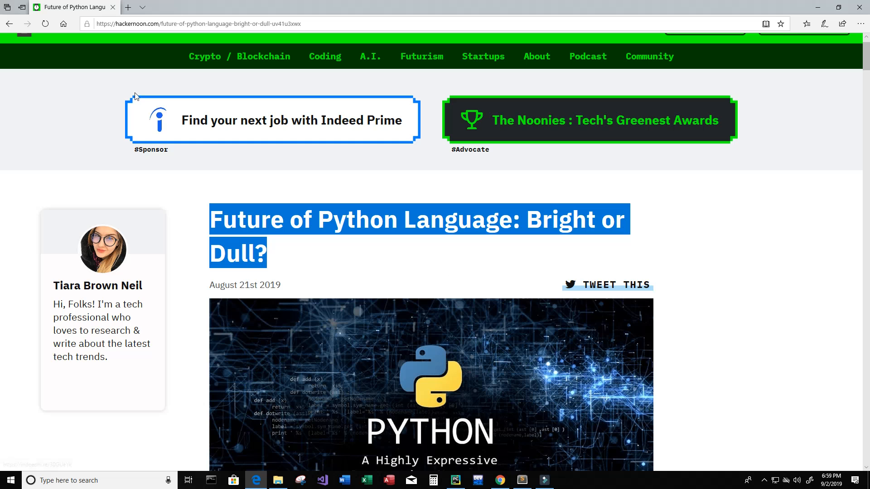
mouse_move(314, 24)
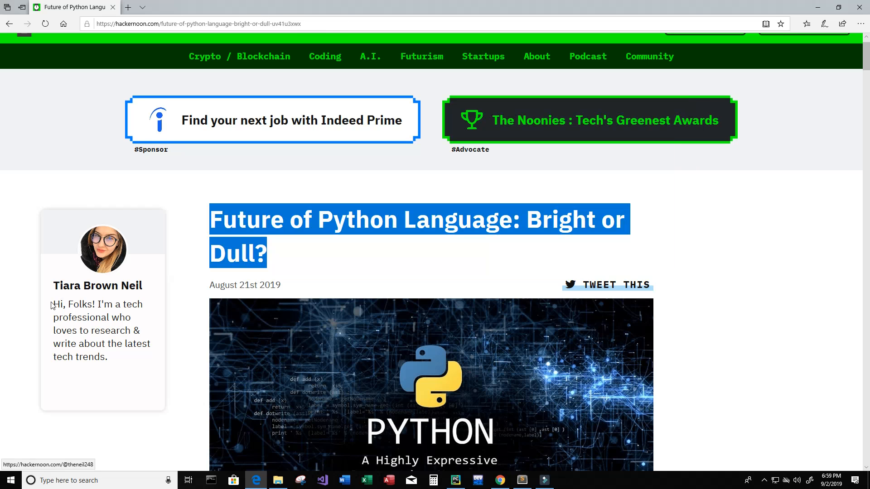
mouse_move(156, 299)
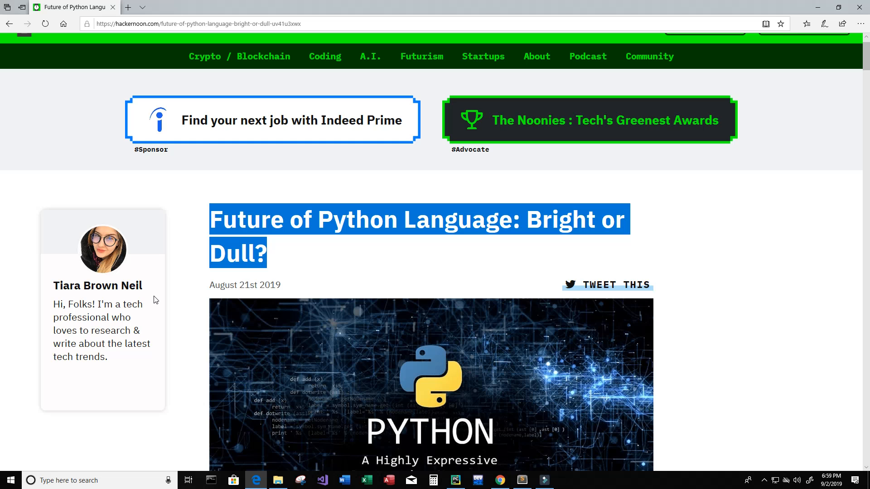
mouse_move(103, 57)
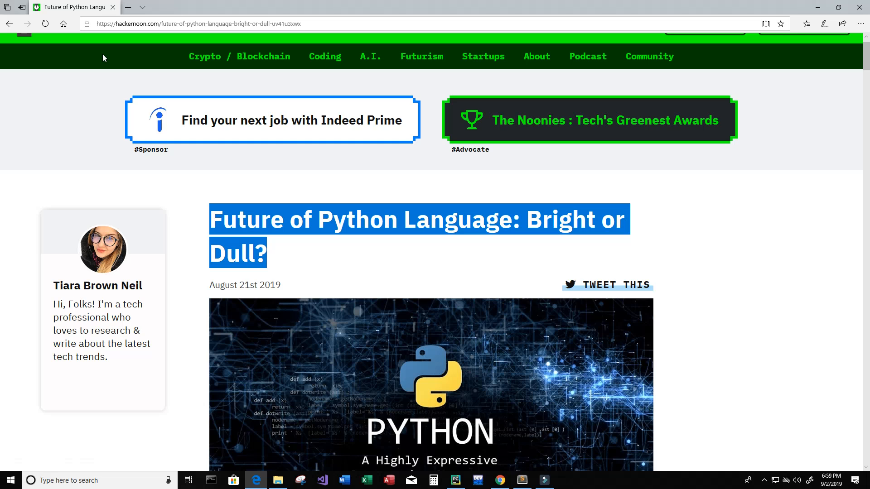
left_click(198, 23)
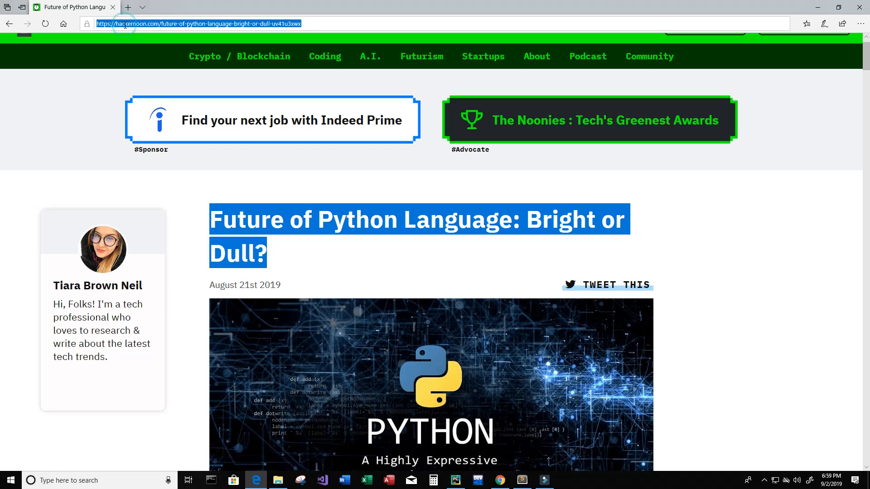
left_click(198, 24)
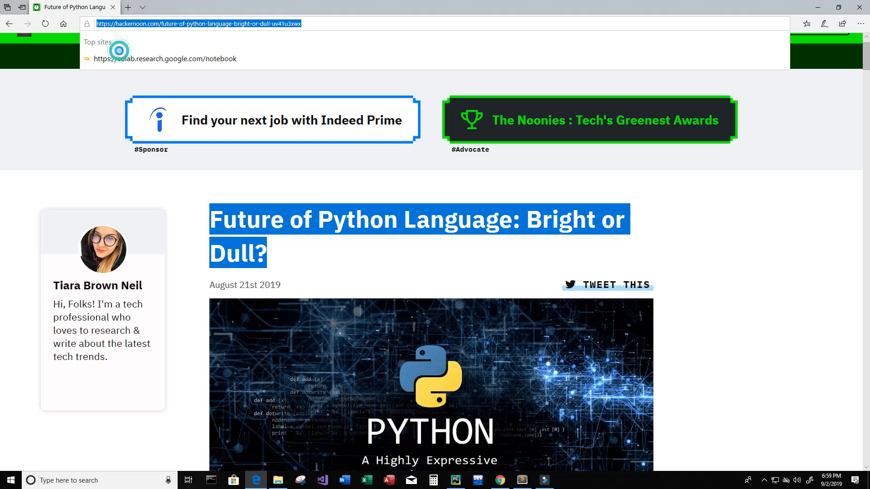
mouse_move(81, 163)
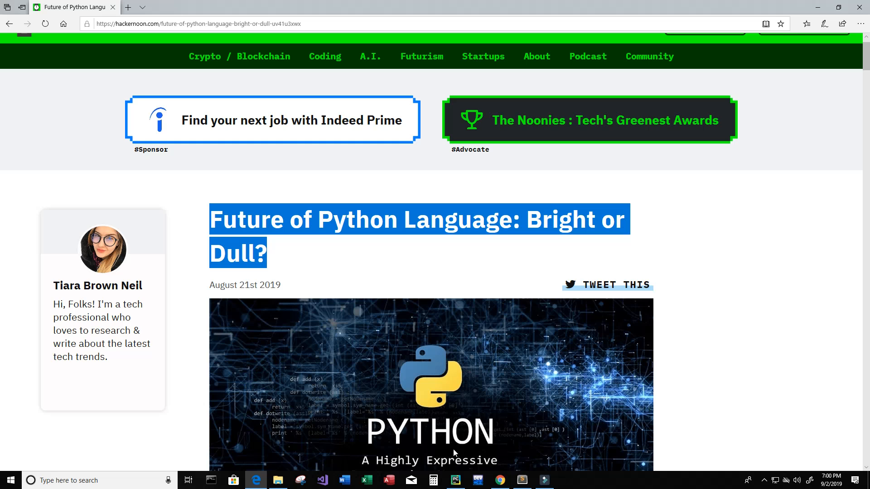
left_click(454, 480)
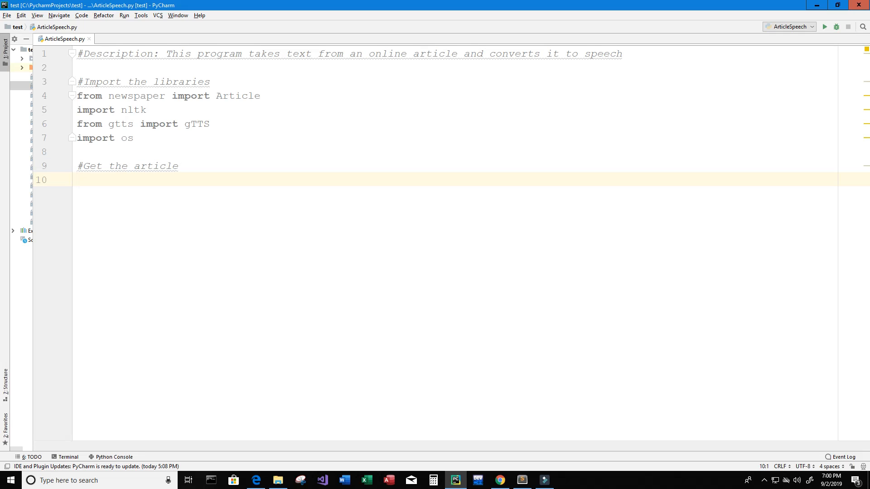
type("article")
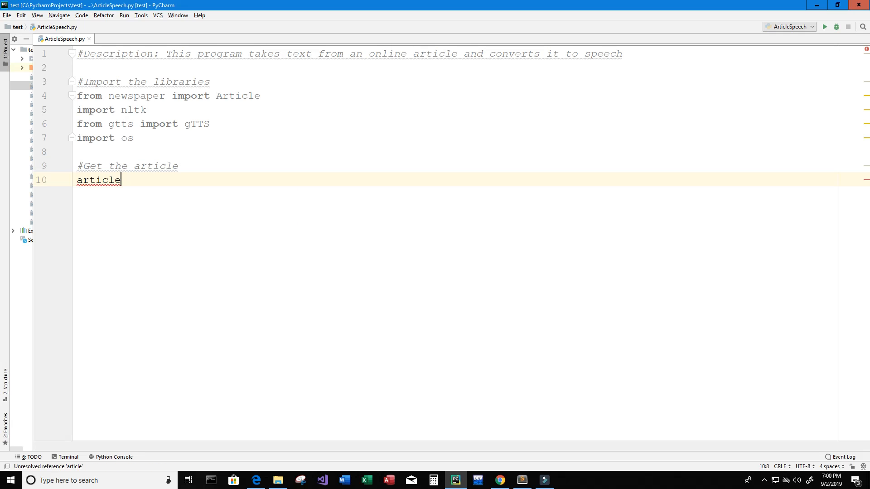
type("= Ar")
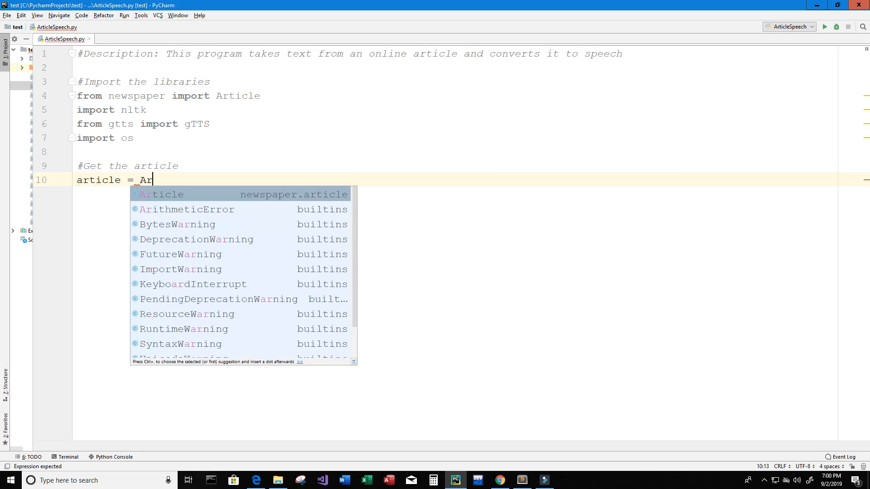
left_click(161, 195)
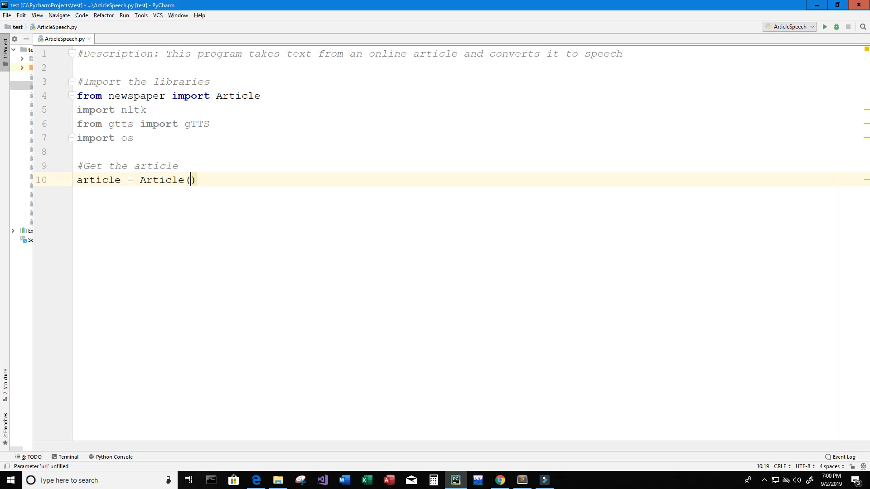
type("'")
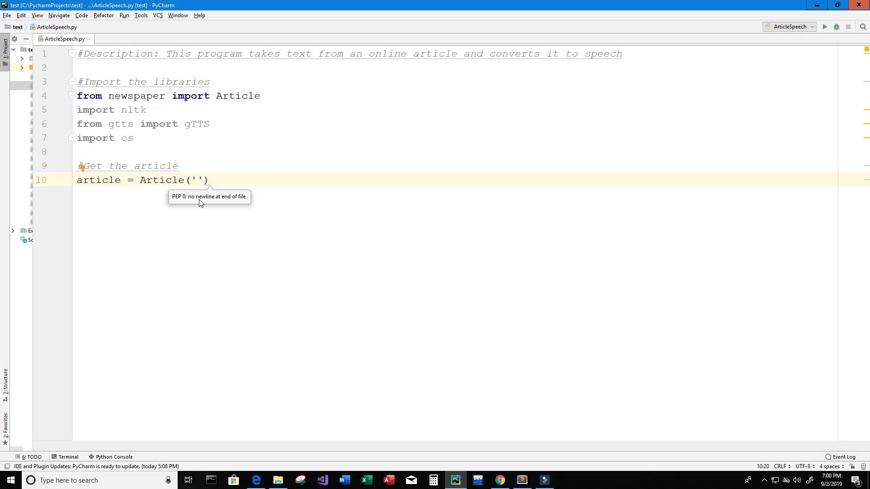
left_click(197, 180)
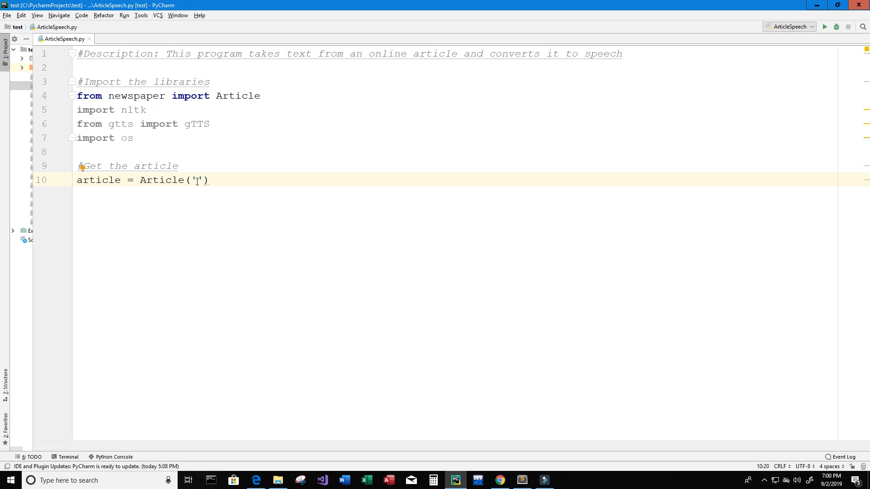
type("https://hackernoon.com/future-of-python-language-bright-or-dull-uv41u3xwx")
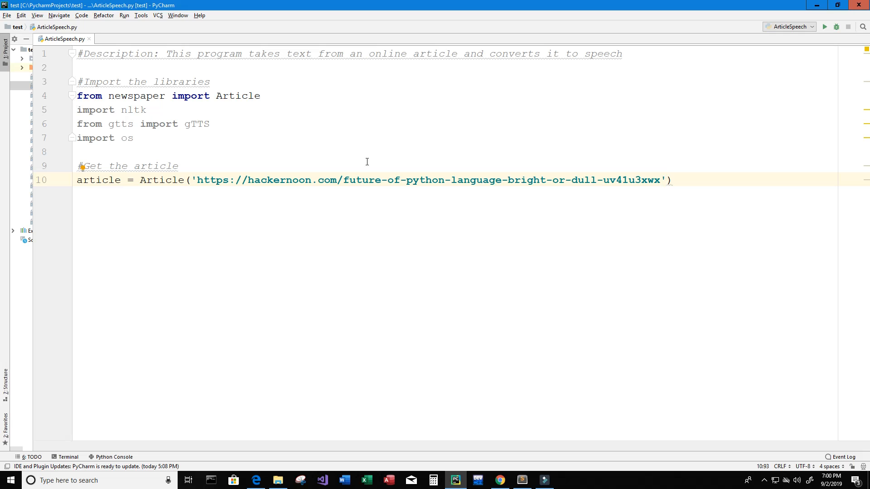
mouse_move(226, 188)
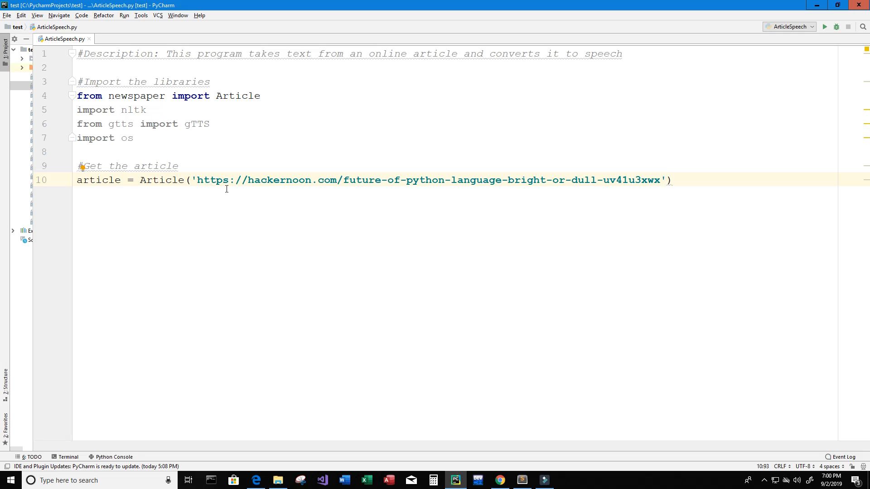
mouse_move(295, 187)
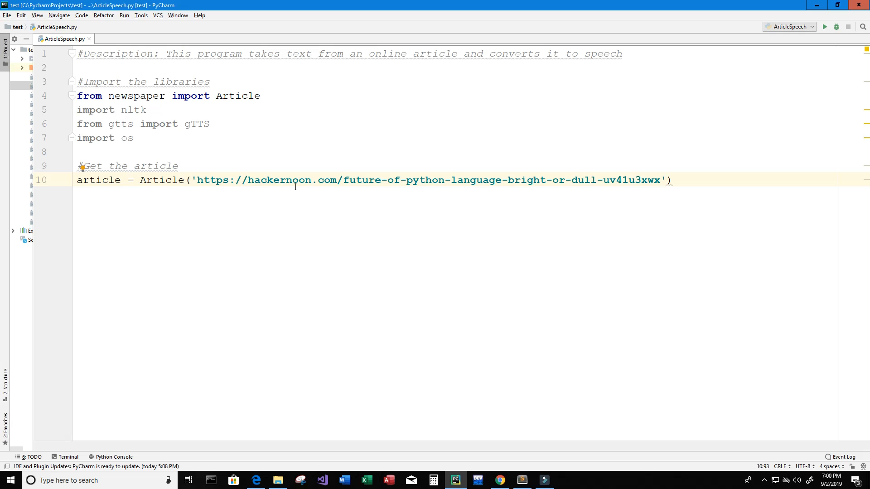
mouse_move(375, 188)
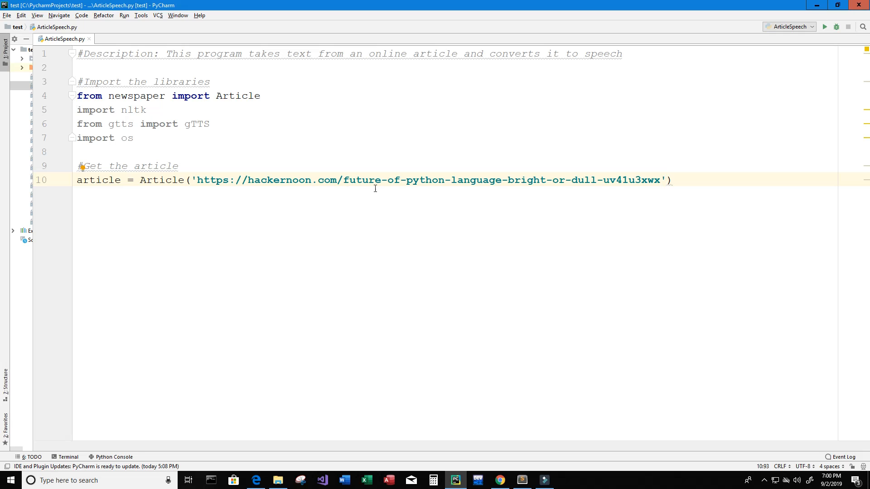
mouse_move(453, 188)
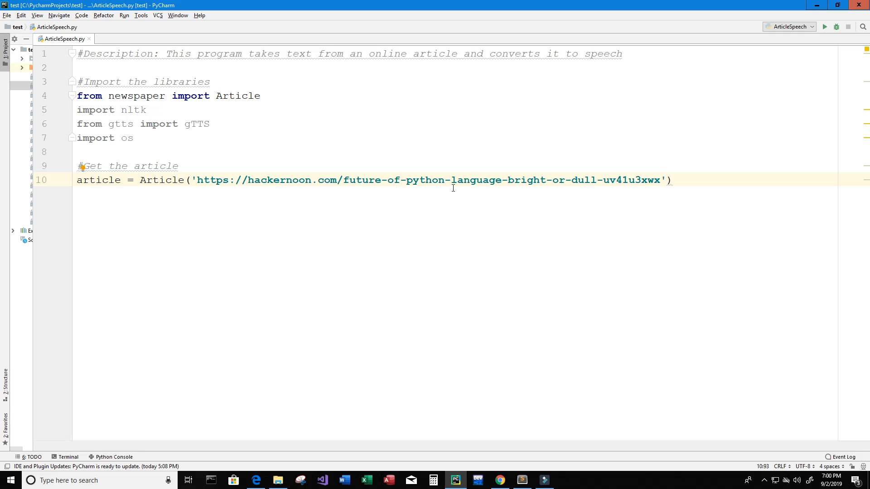
mouse_move(573, 188)
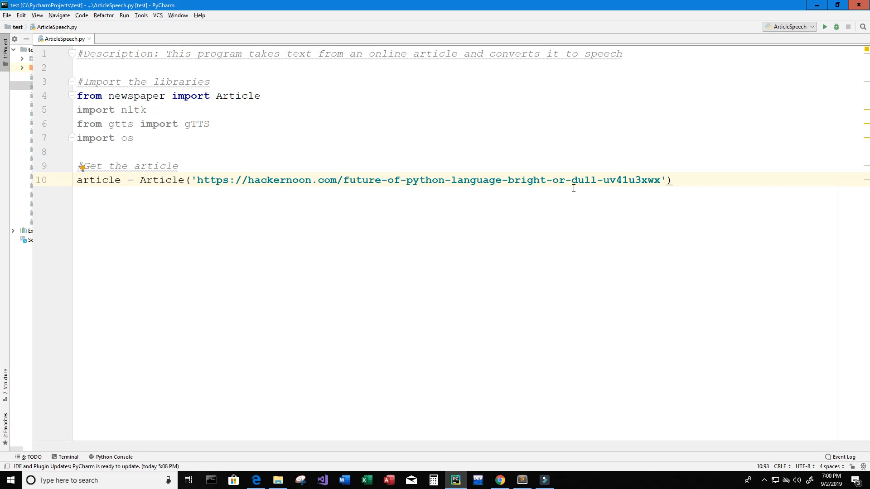
mouse_move(615, 185)
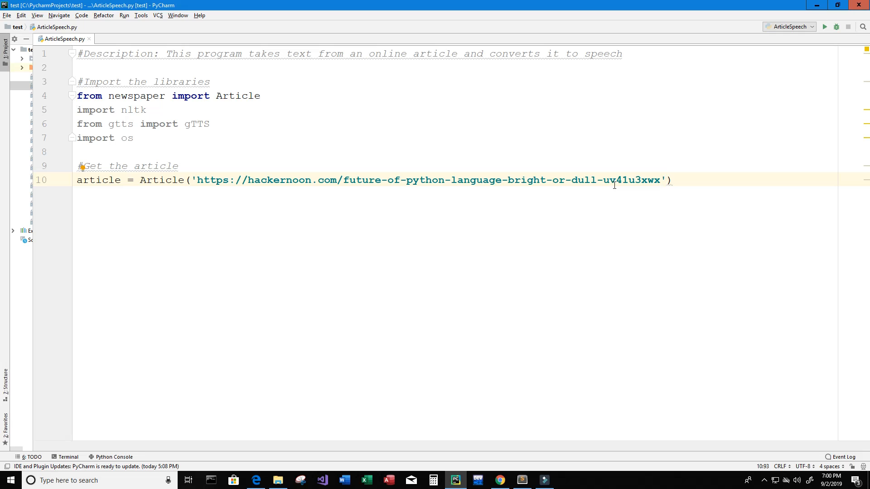
mouse_move(649, 186)
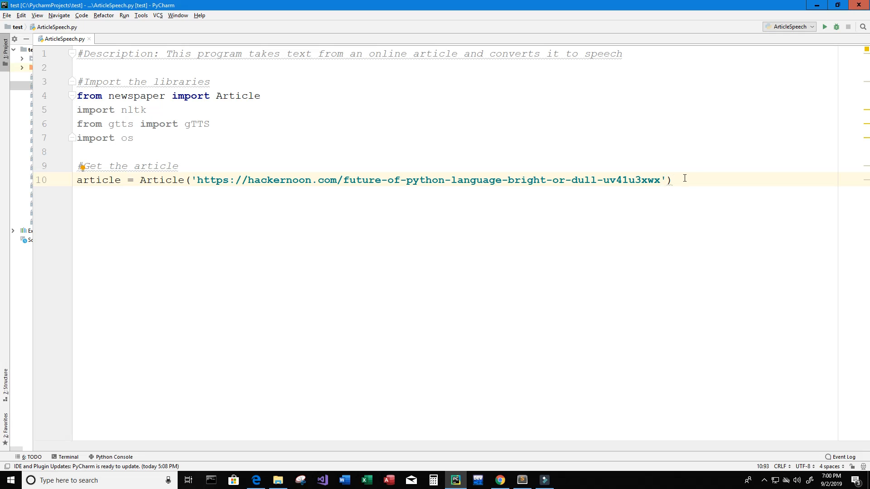
left_click(669, 180)
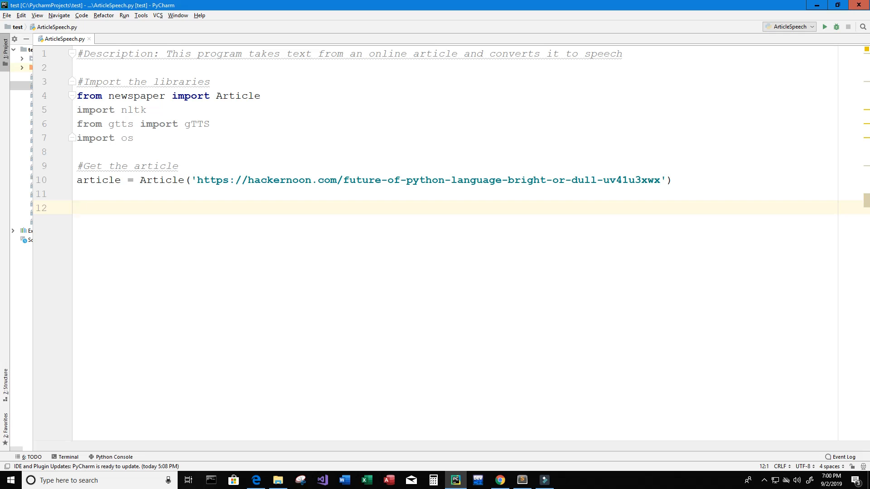
- Call article.download() and article.parse(), each with an explanatory comment
type("article.download(")
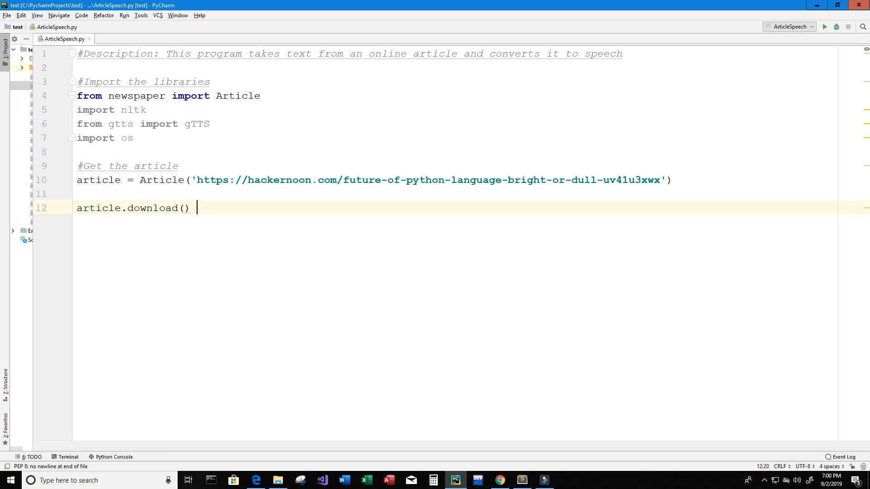
type("#Download t")
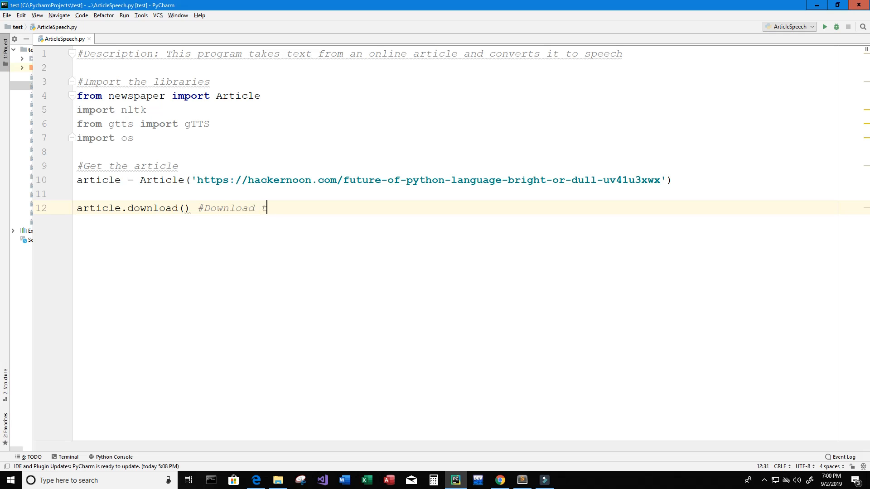
key("enter")
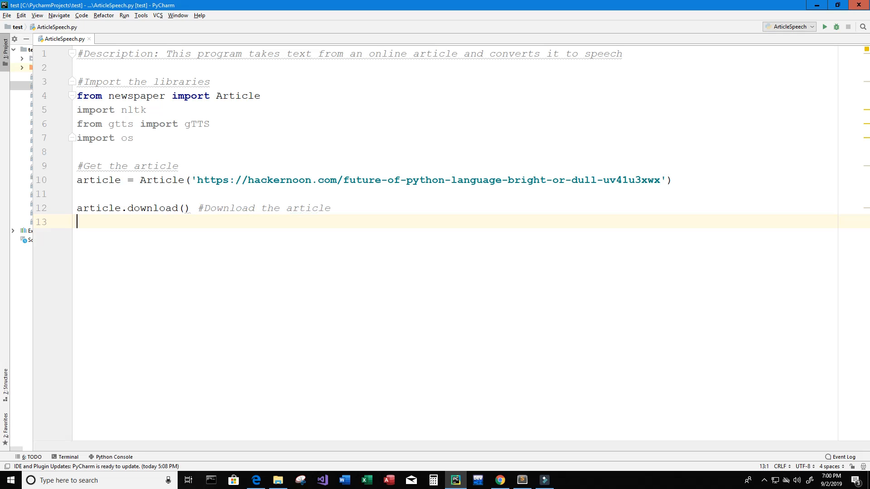
type("a")
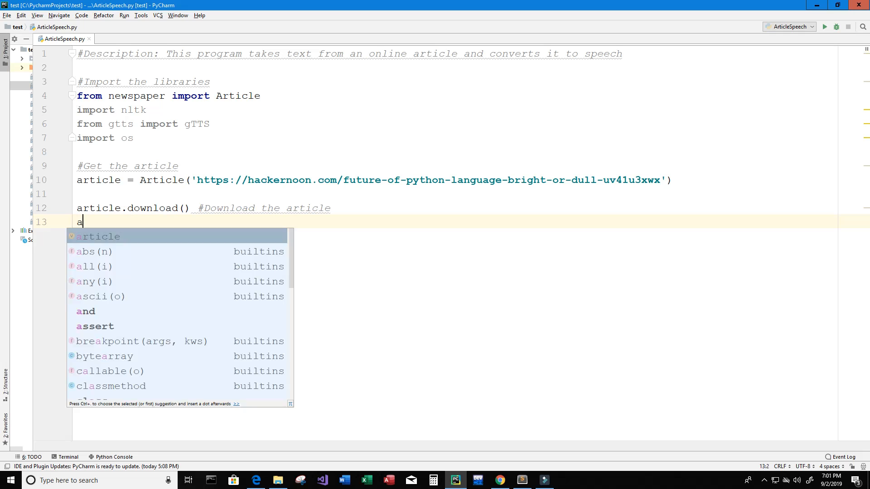
type("ritcle")
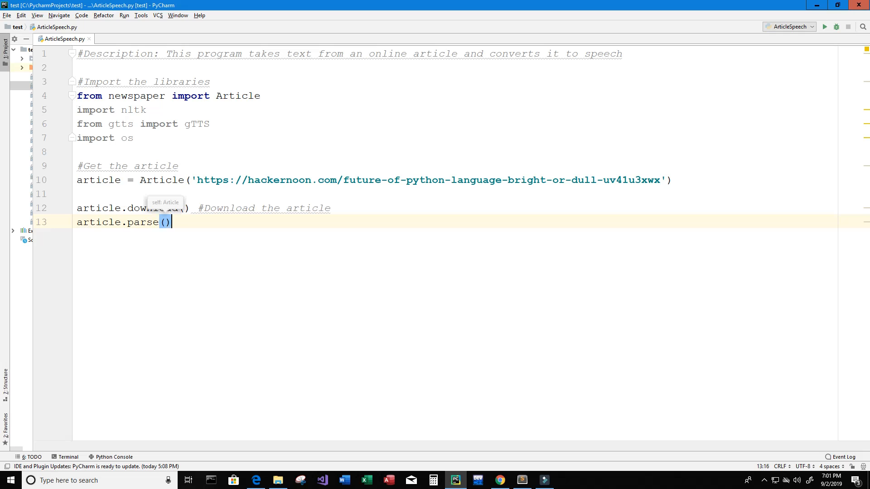
type("#Pa")
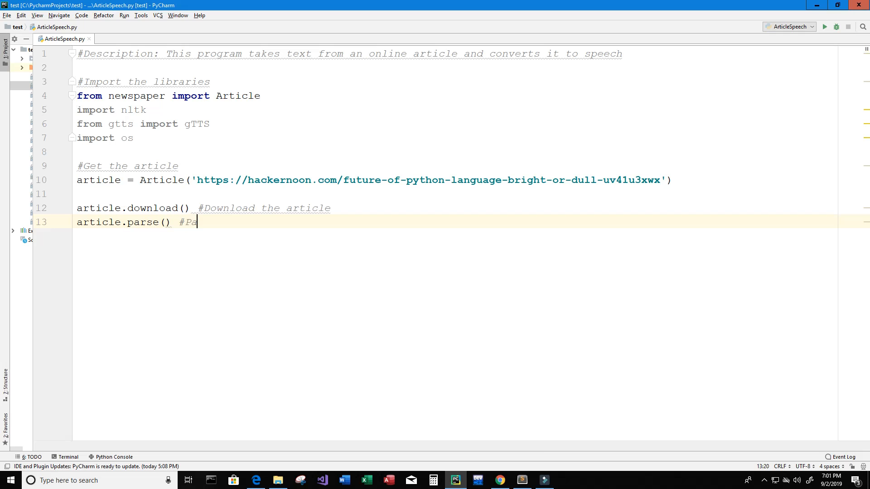
type("rse the article")
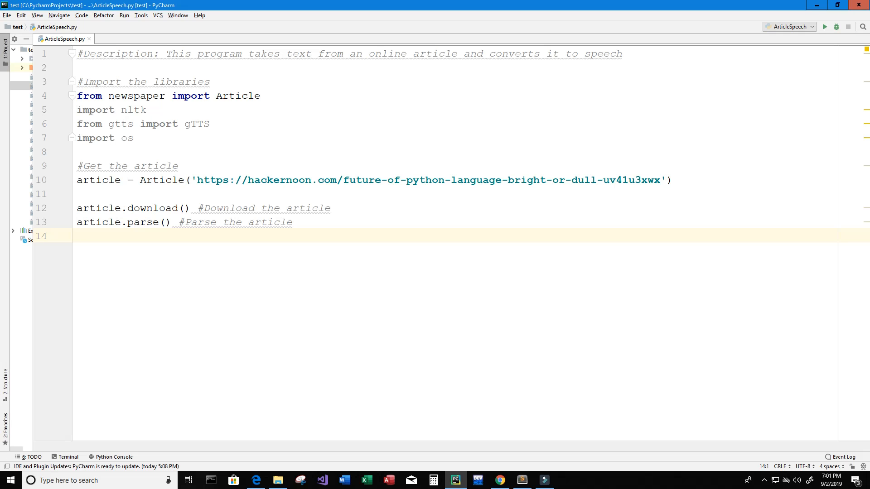
- Add nltk.download('punkt') with a '#Download the punkt package' comment
type("nltk")
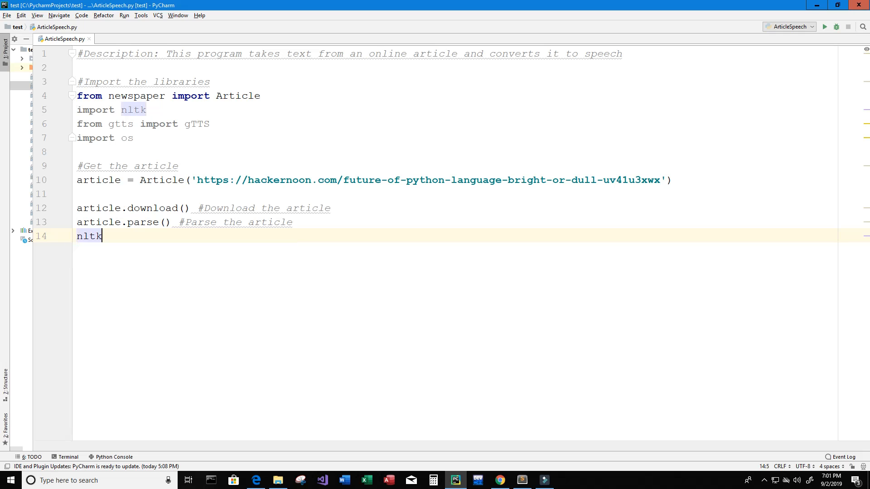
type(".download()")
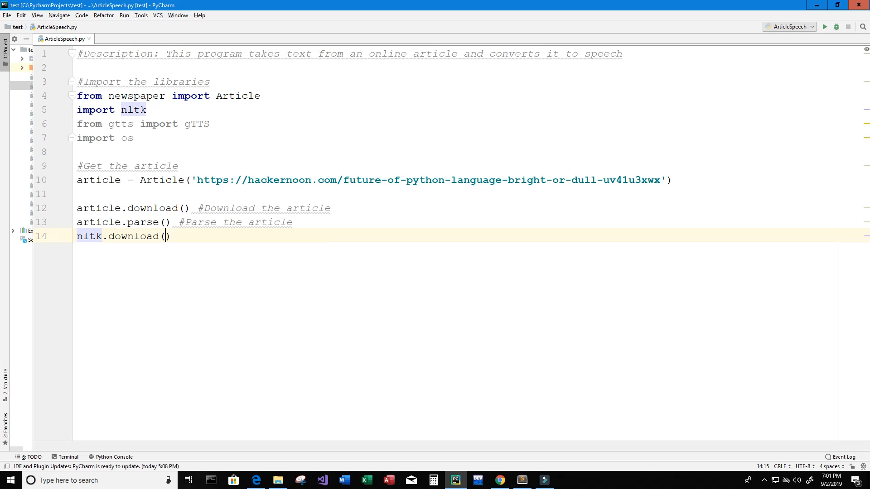
type("'")
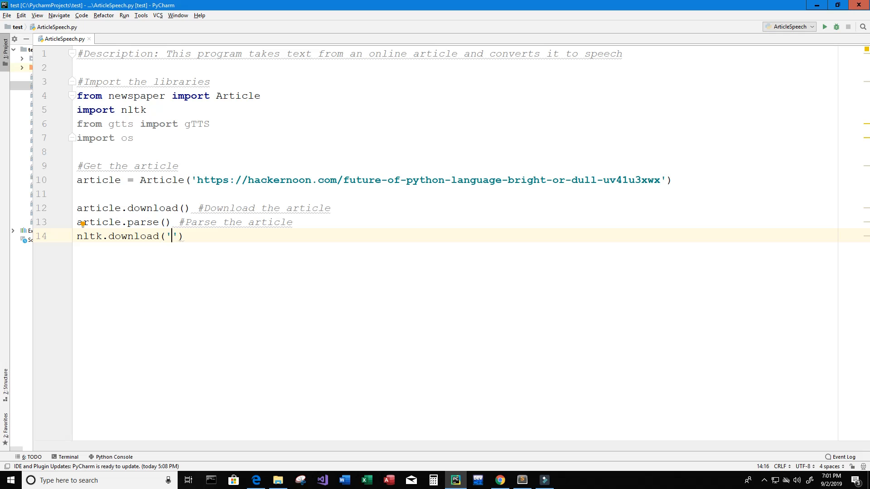
type("punkt")
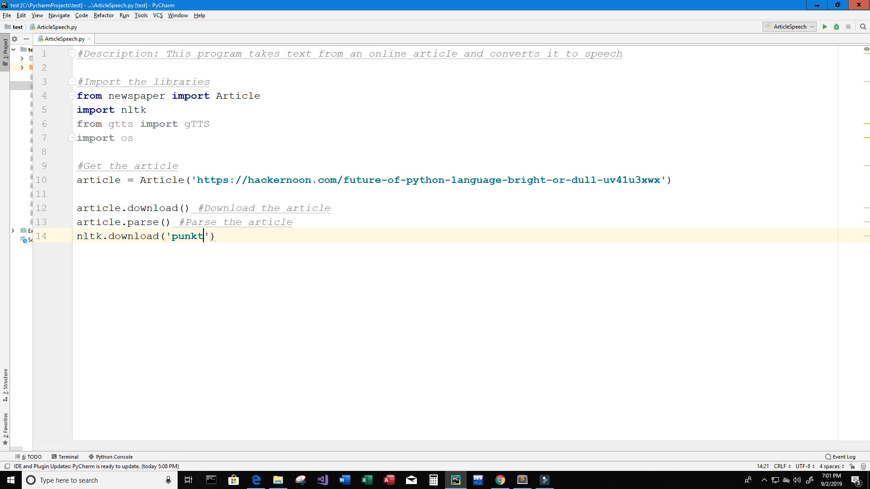
type("#")
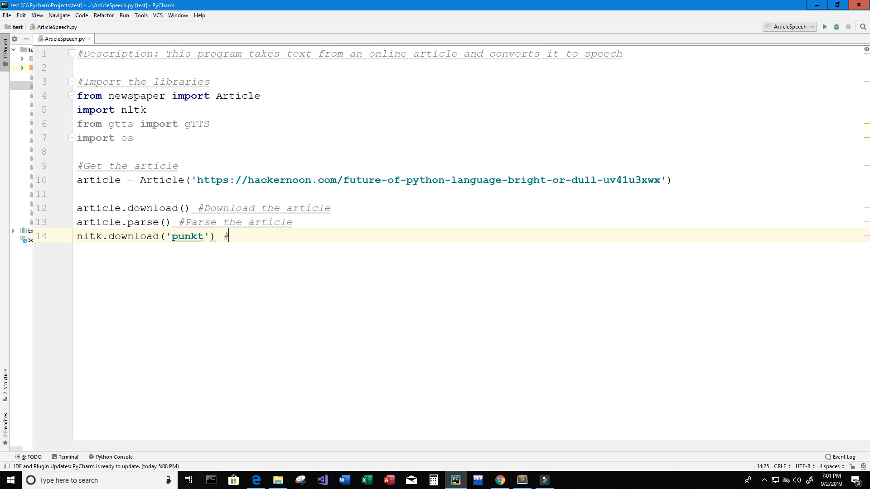
type("Download the")
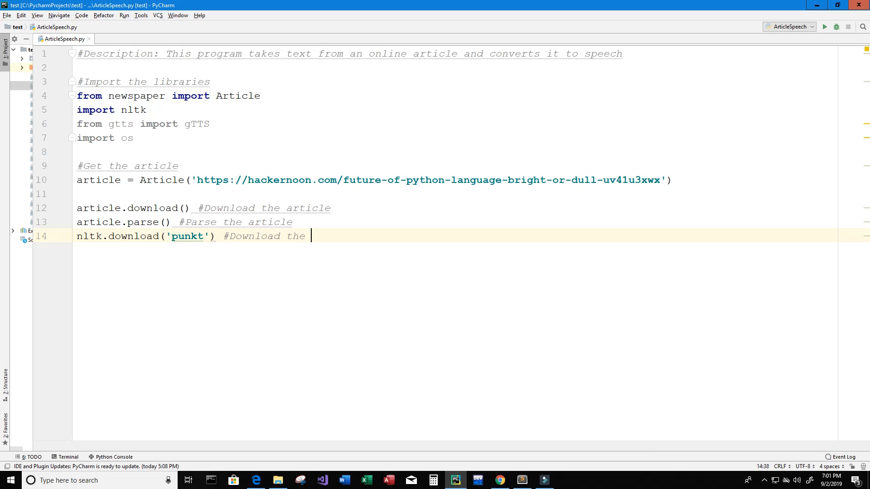
type("punkt package")
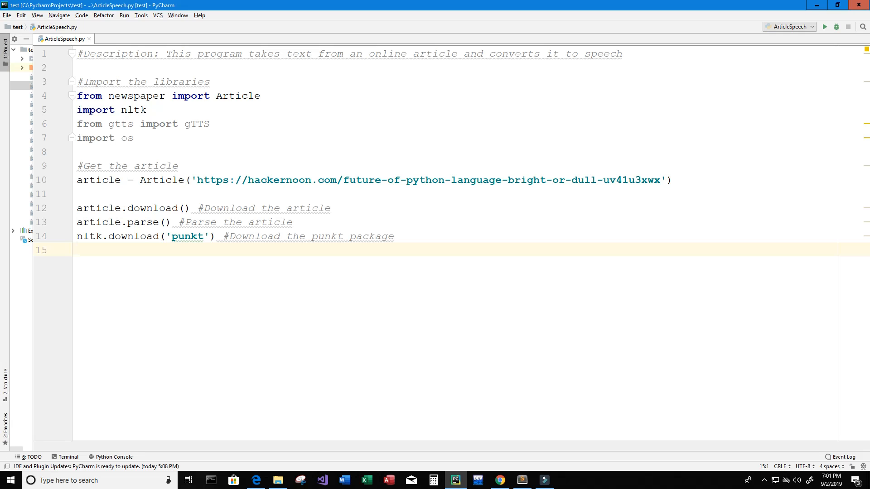
- Add article.nlp() commented '#Apply NLP (Natural Language Processing)'
type("art")
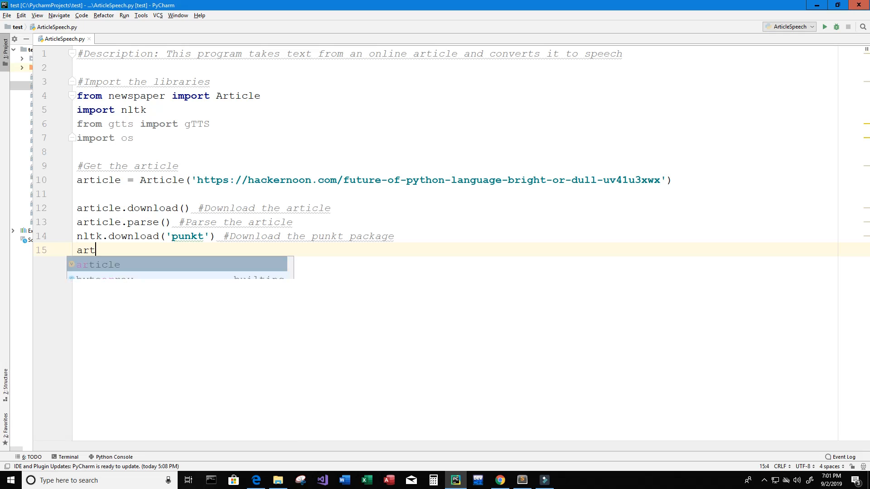
type("icle.nlp(")
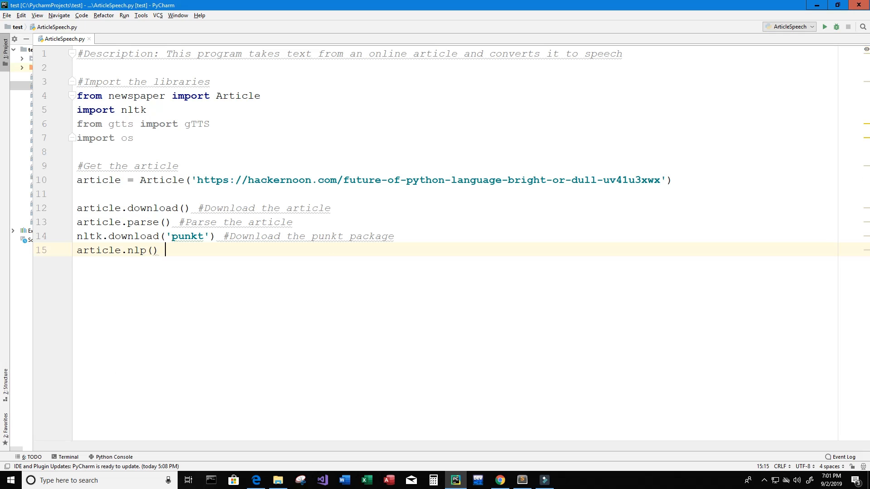
type("#")
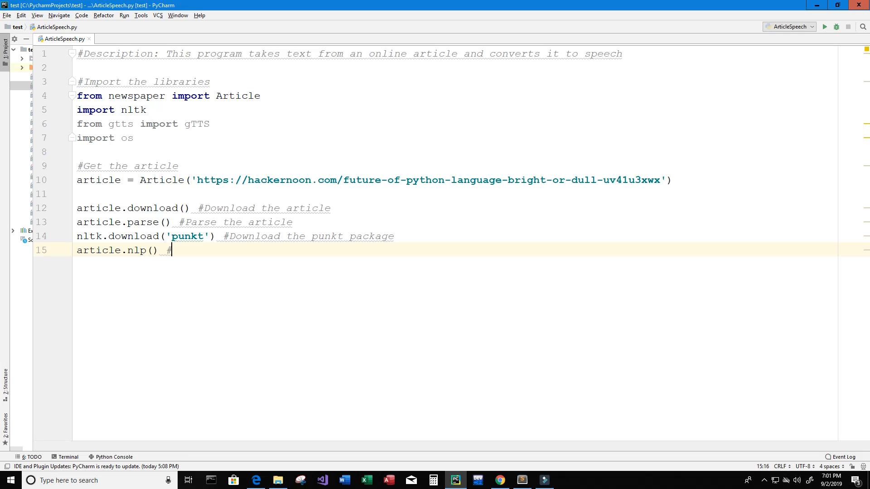
type("Apply NLP")
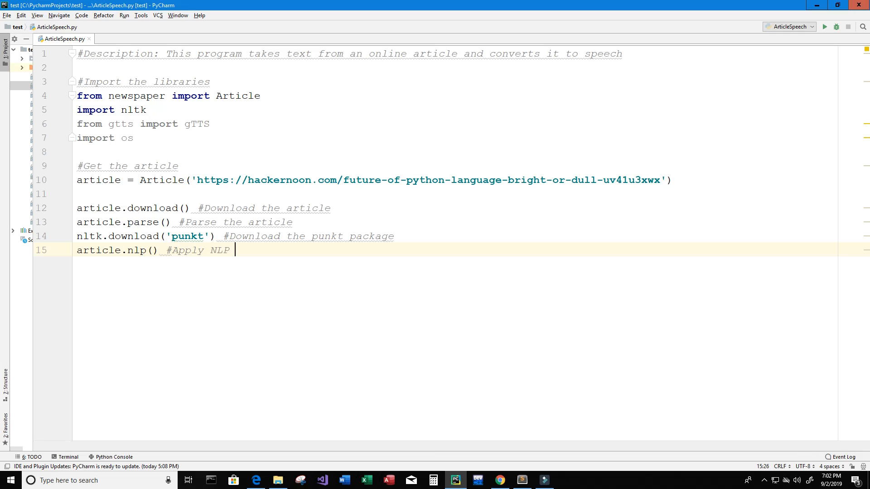
type("(Natural L")
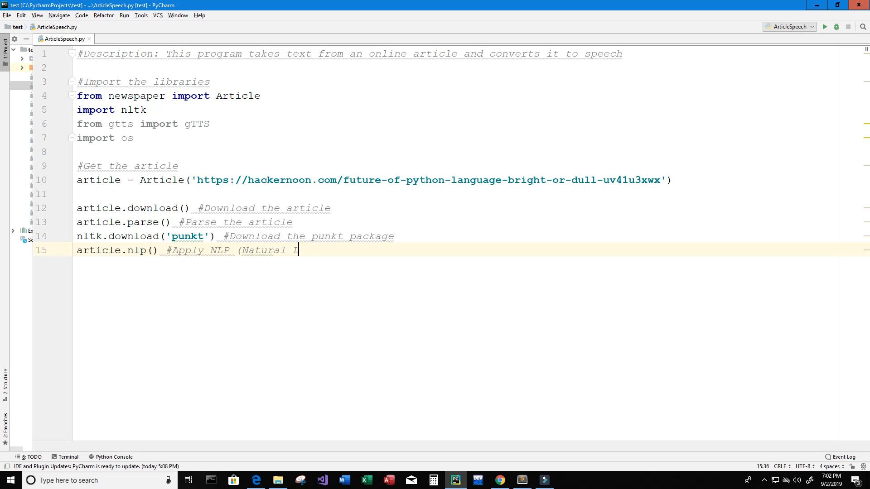
type("anguage Processing")
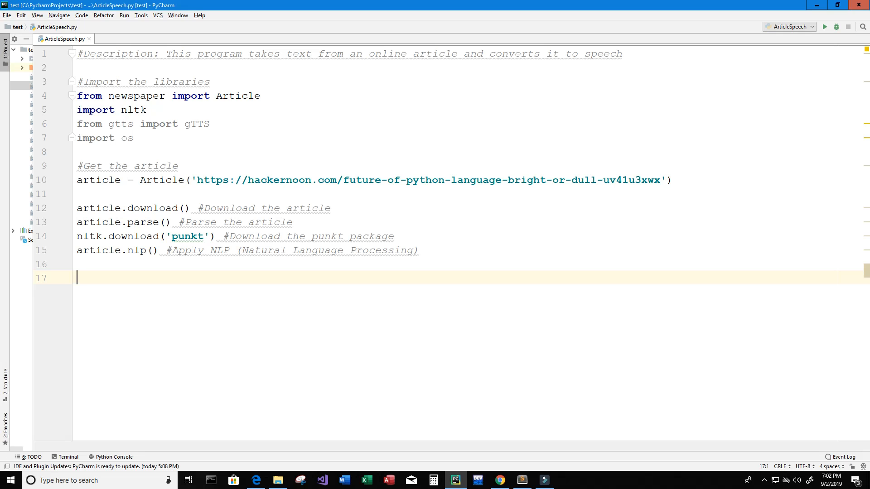
- Write a comment: get the article's text and store it in a variable called mytext
type("#")
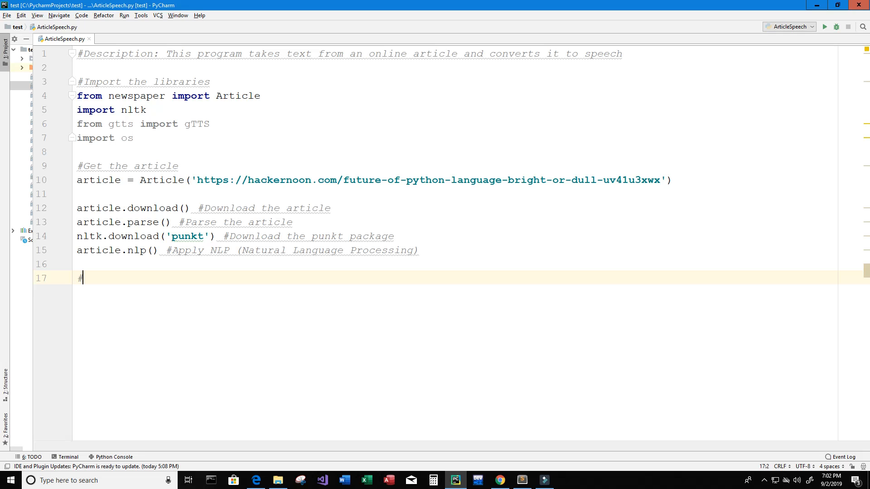
type("Get the ar")
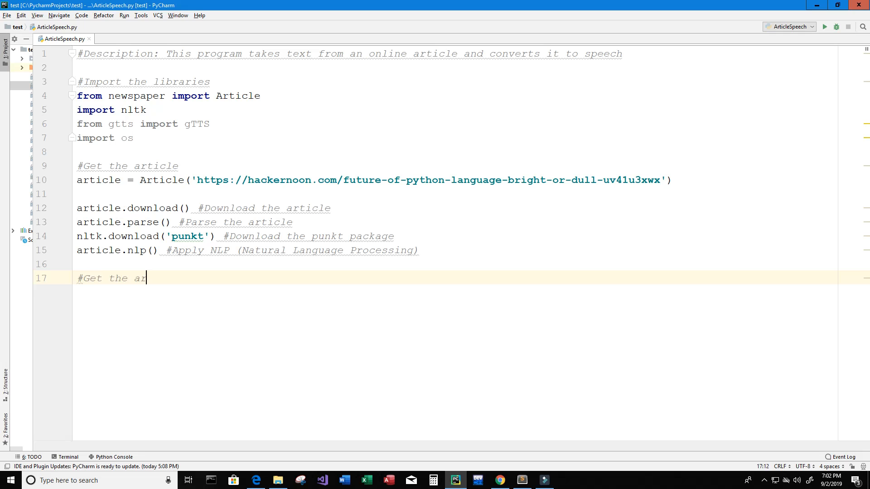
type("ticles text")
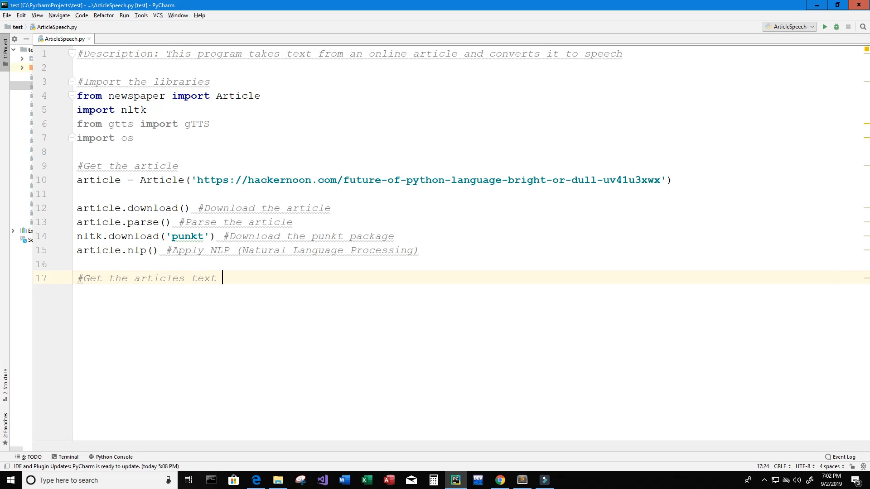
type("and st")
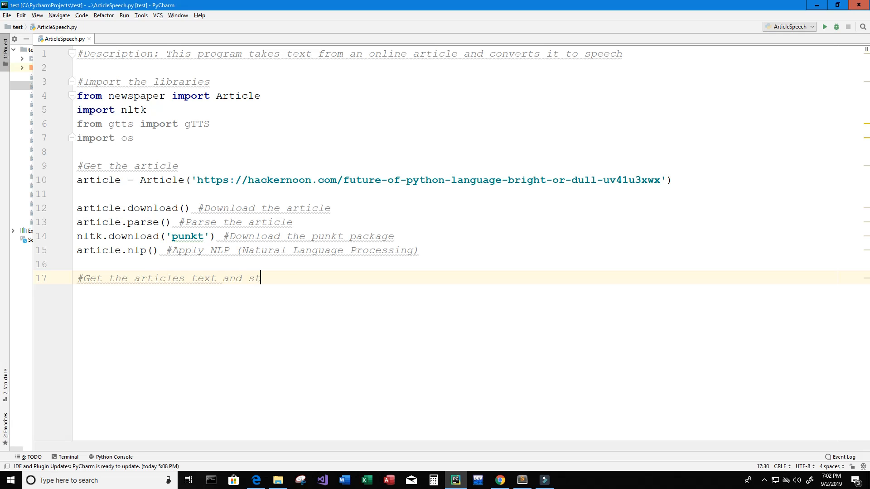
type("ore it into a vari")
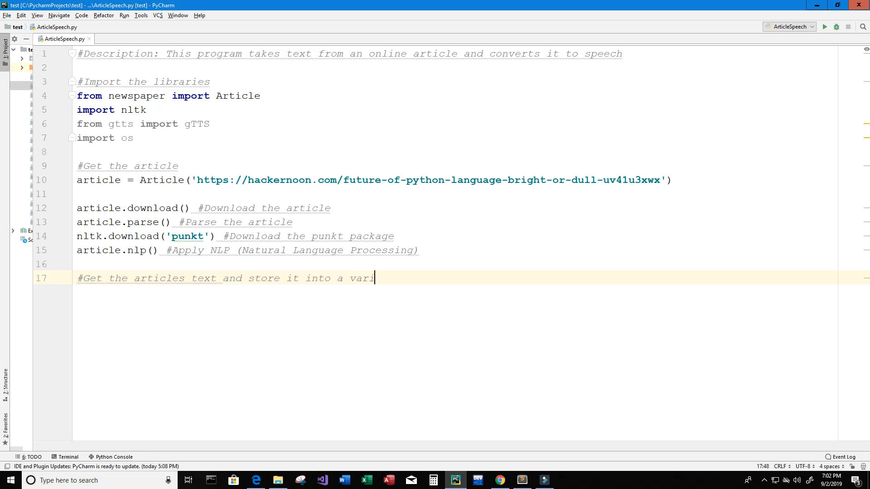
type("able called 'mytext'")
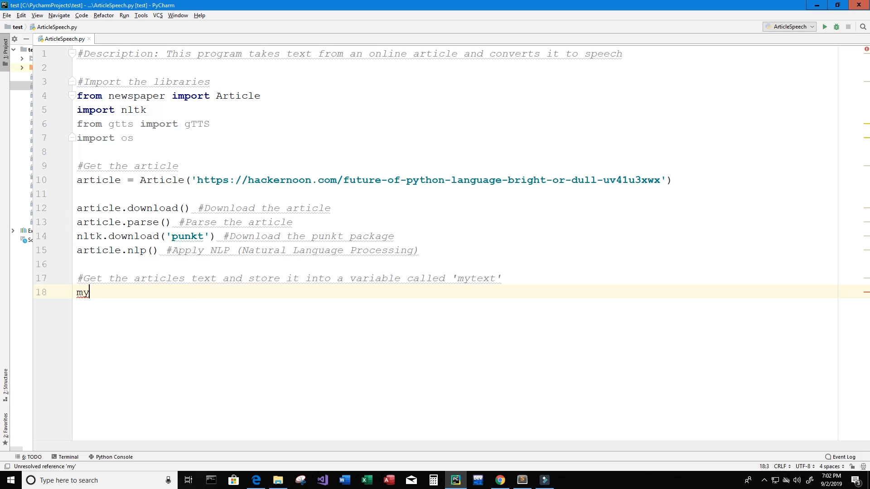
- Assign mytext = article.text, highlighting article.text while explaining it
type("text =")
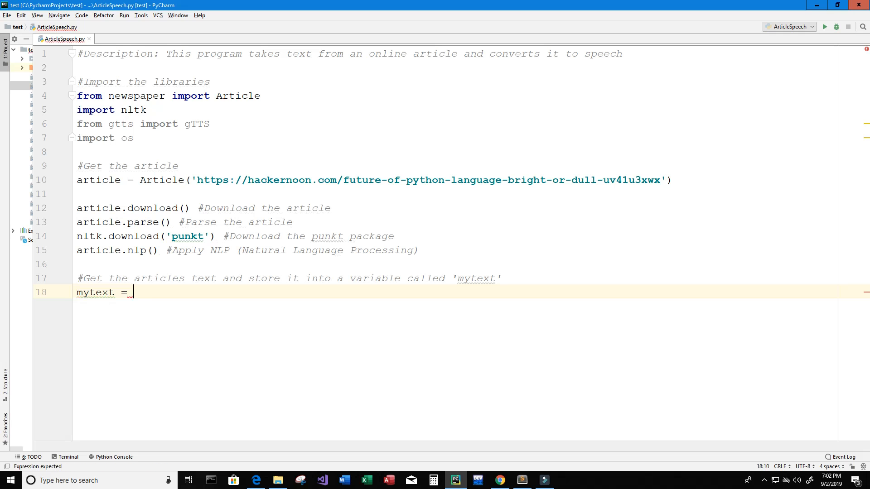
type("article.tex")
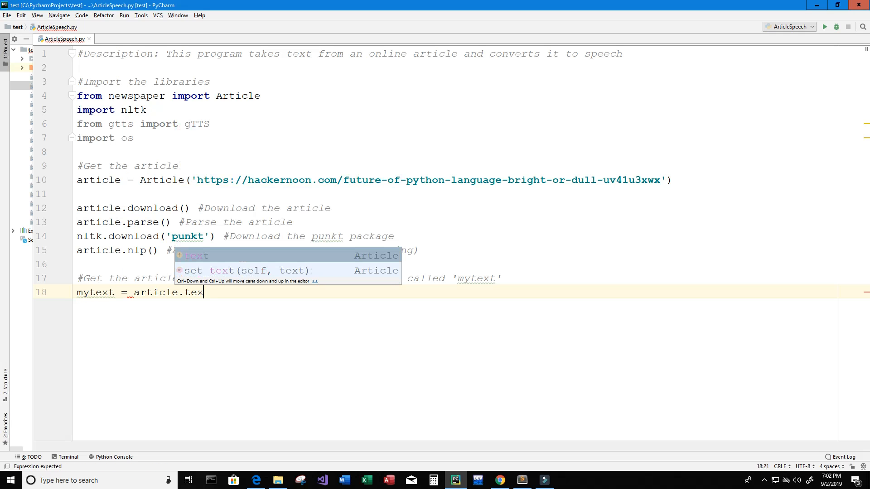
type("t")
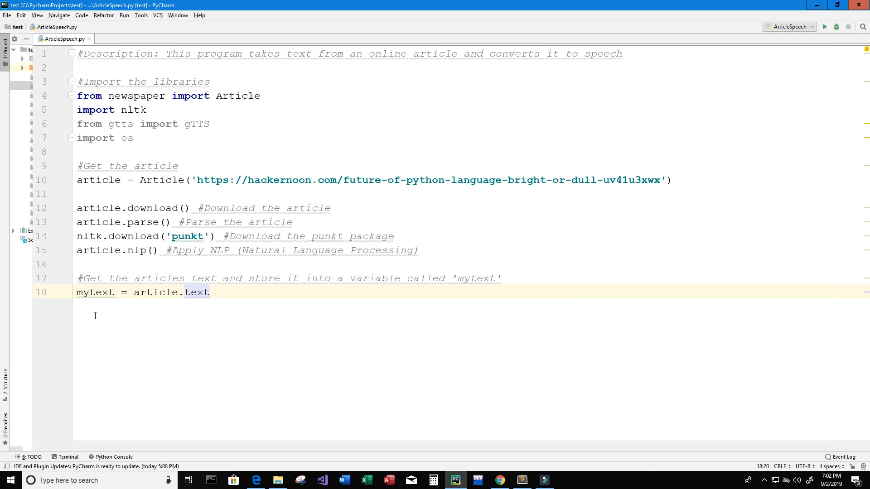
left_click(210, 292)
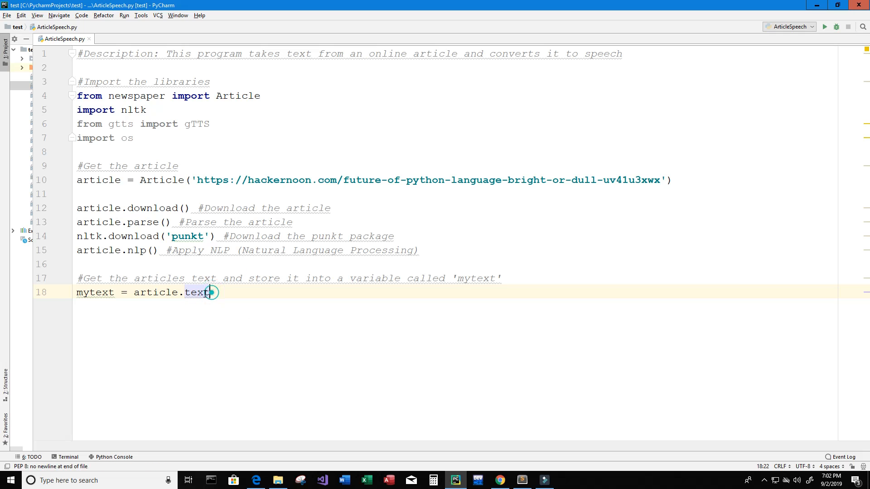
double_click(161, 292)
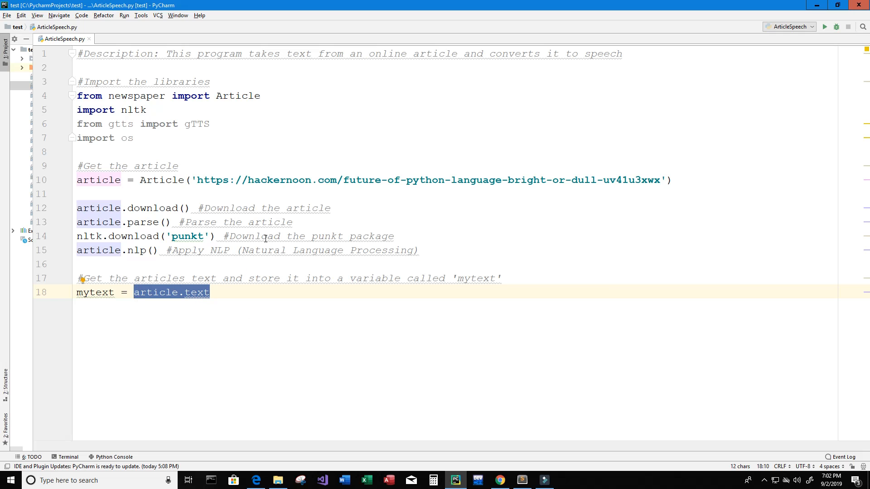
mouse_move(113, 300)
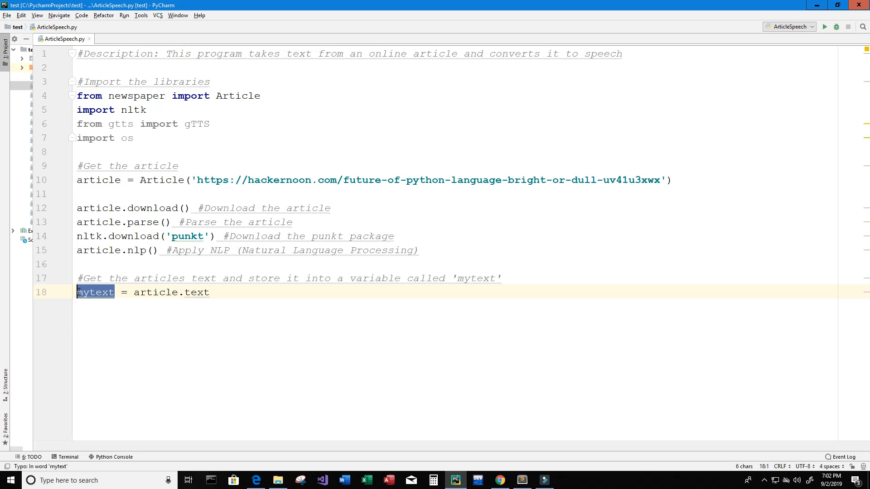
left_click(243, 292)
type("#Prin")
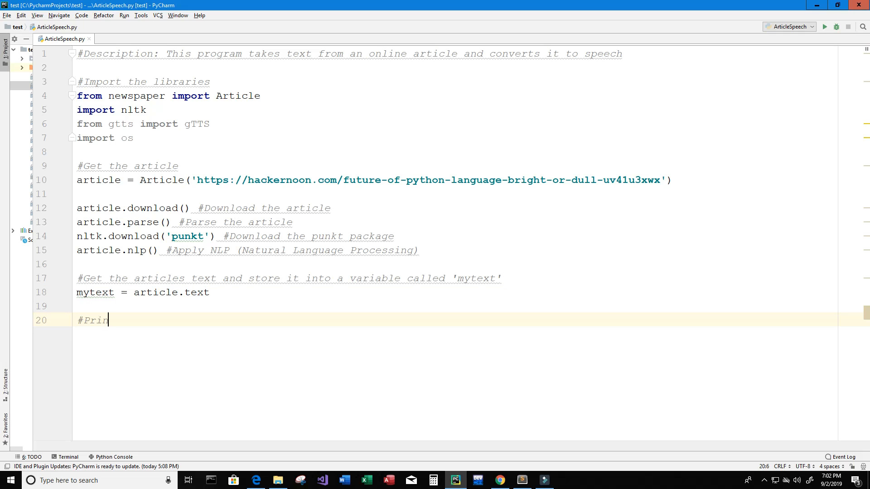
- Add a '#Print the text' comment with print(mytext), then move to empty line 23
type("t the text")
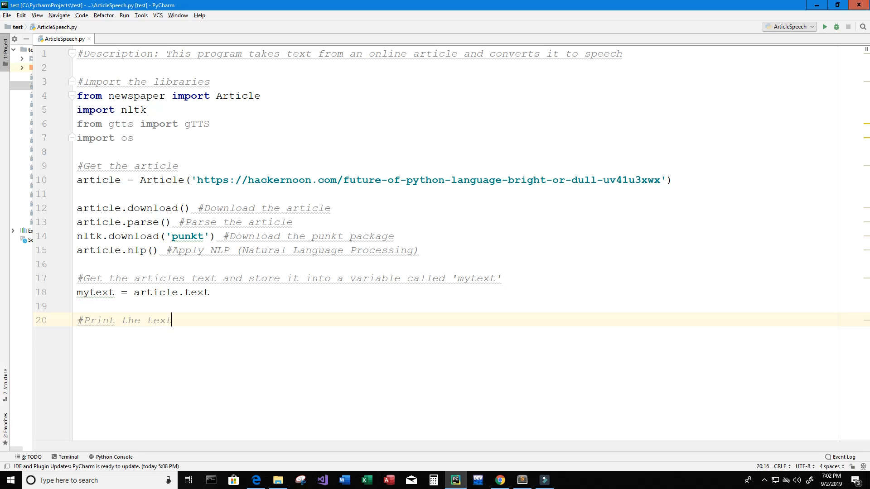
type("print(mytext")
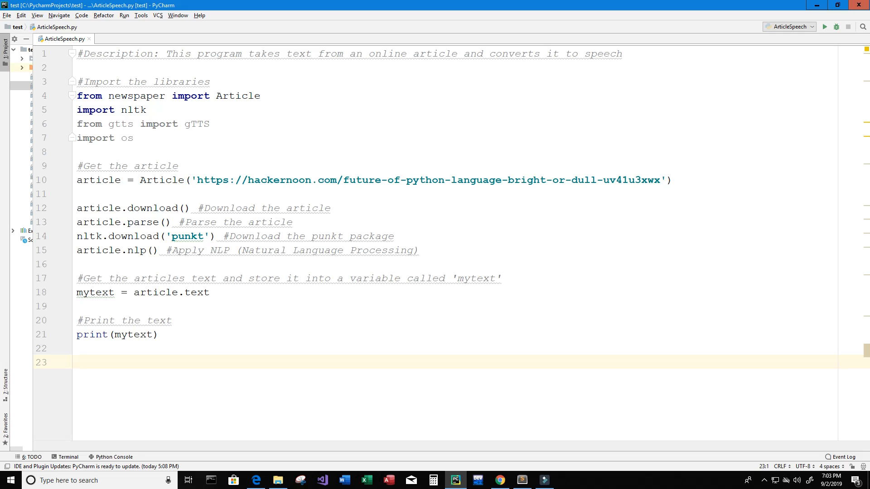
left_click(77, 362)
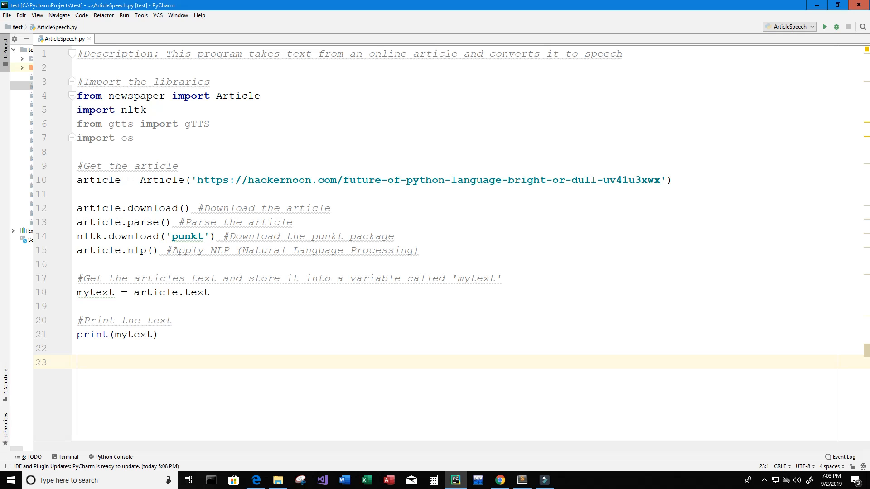
- Set language = 'en' with an '#English' comment and add a blank line below
type("language")
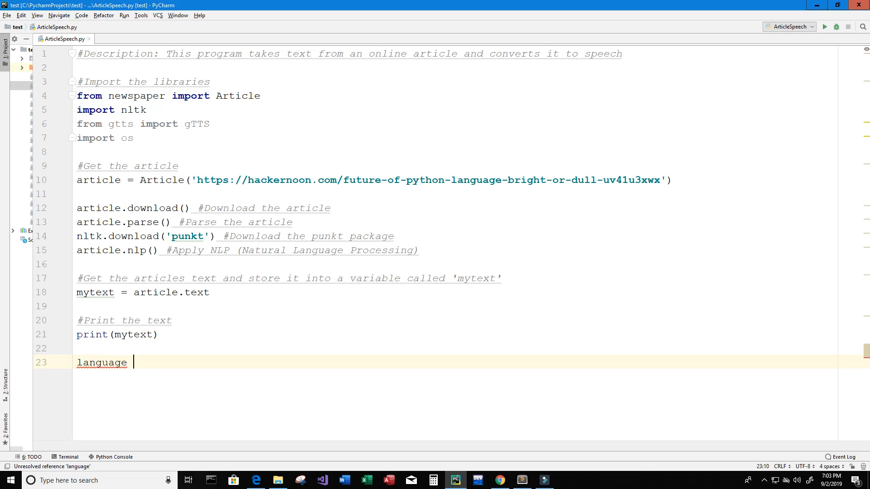
type("= 'e'")
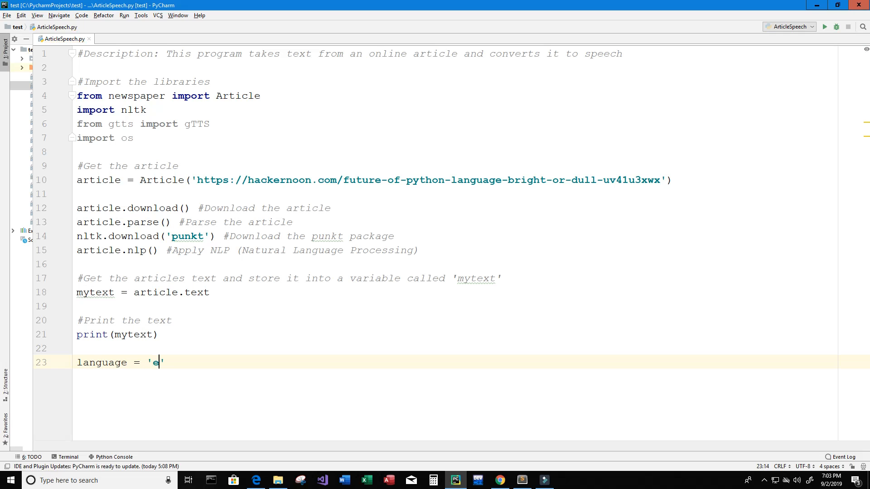
type("n")
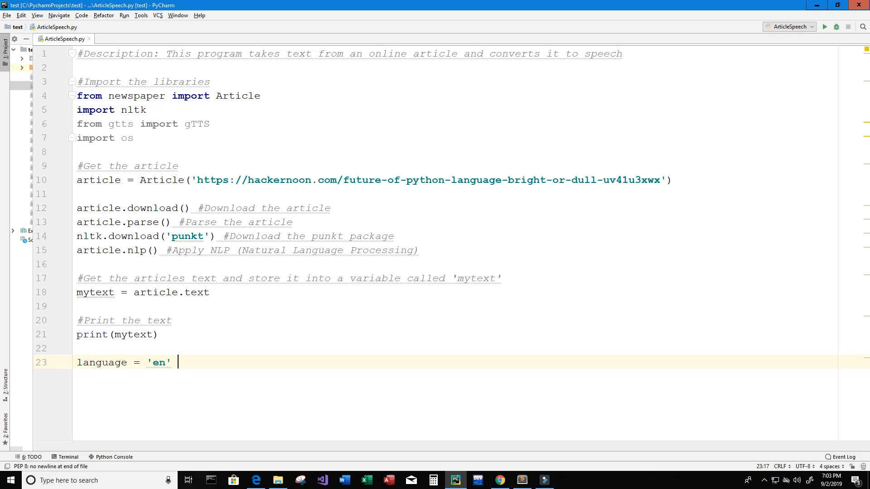
type("#English")
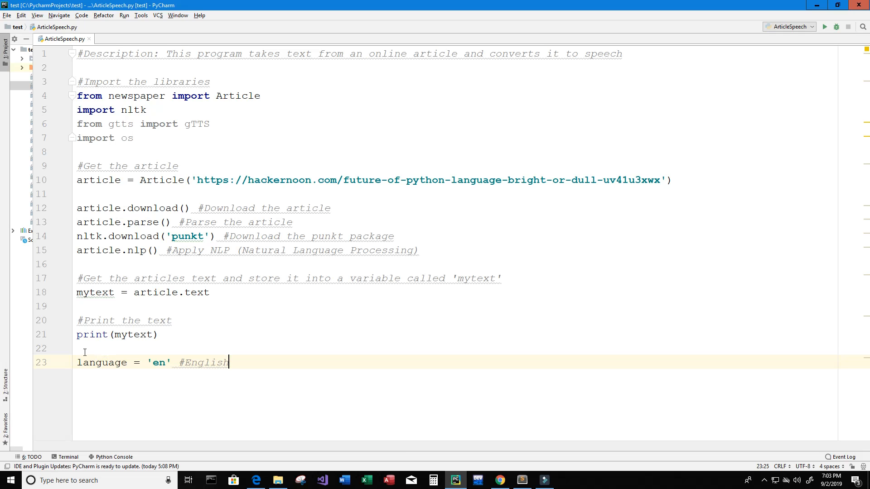
left_click(109, 348)
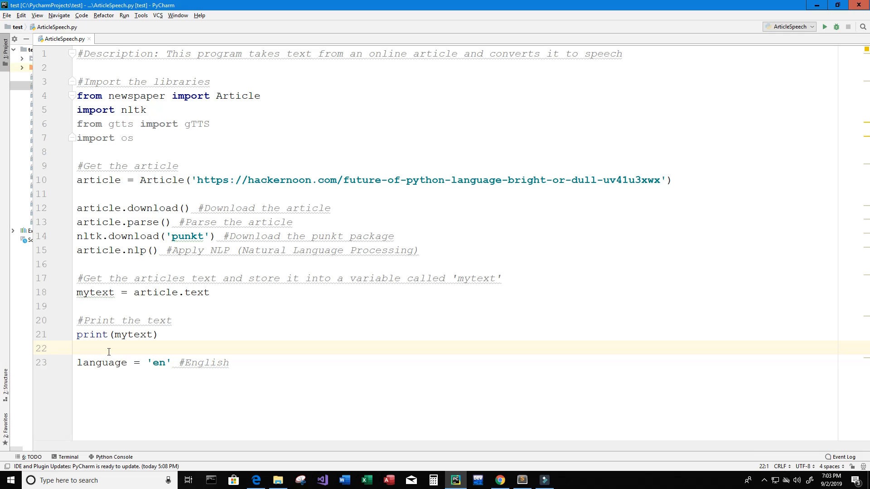
left_click(231, 363)
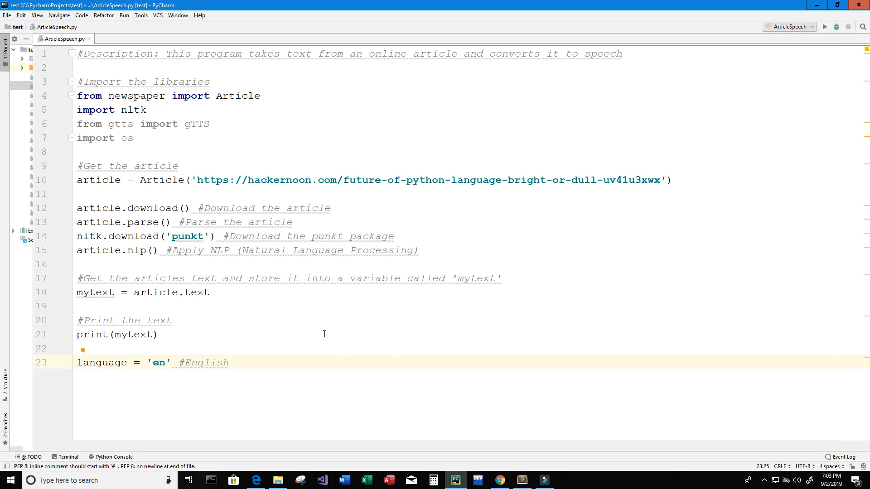
mouse_move(317, 367)
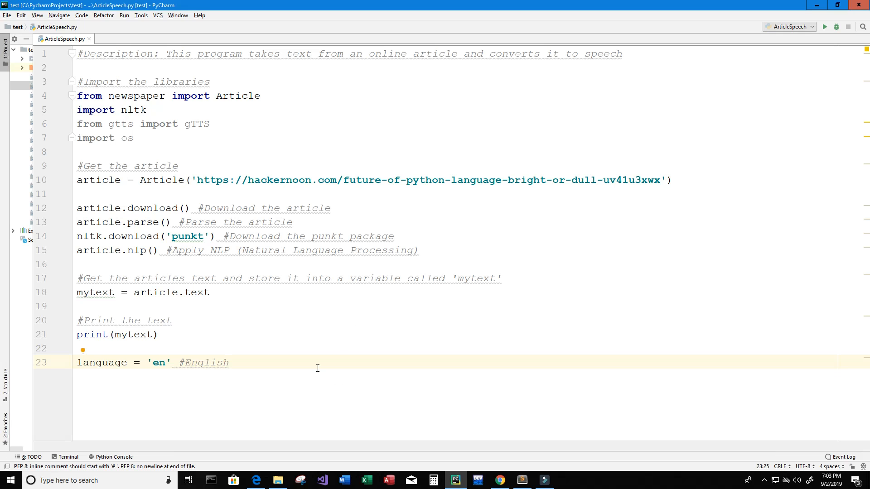
mouse_move(286, 359)
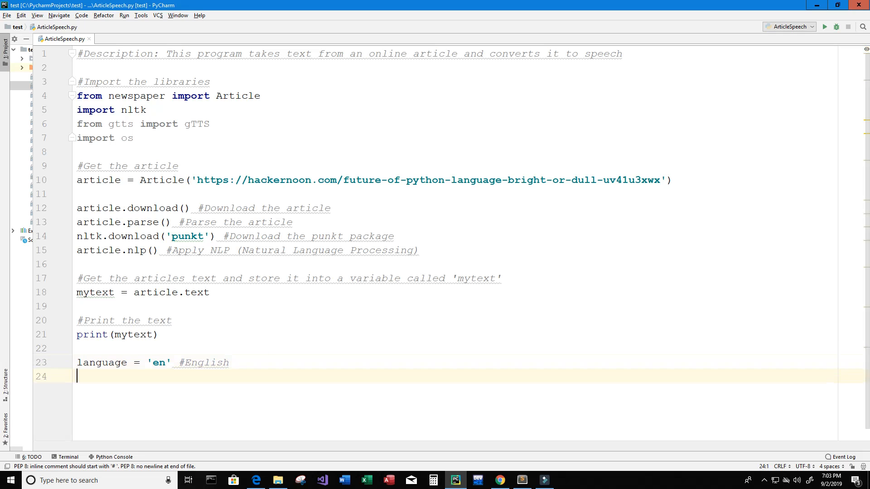
key("enter")
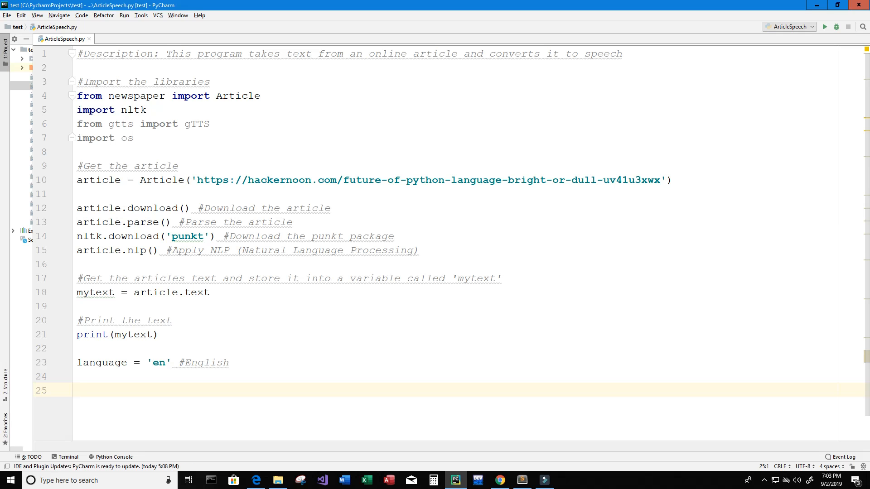
- Add the comment '#Convert the text to speech'
type("#C")
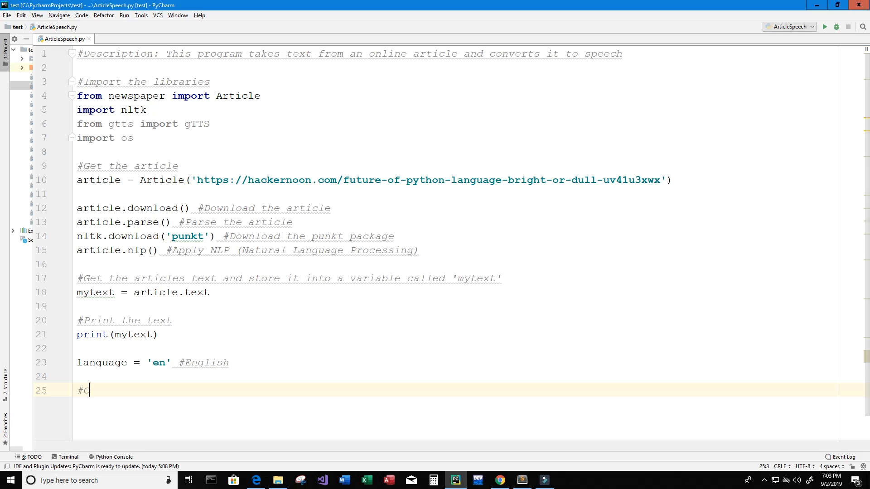
type("onvert the text")
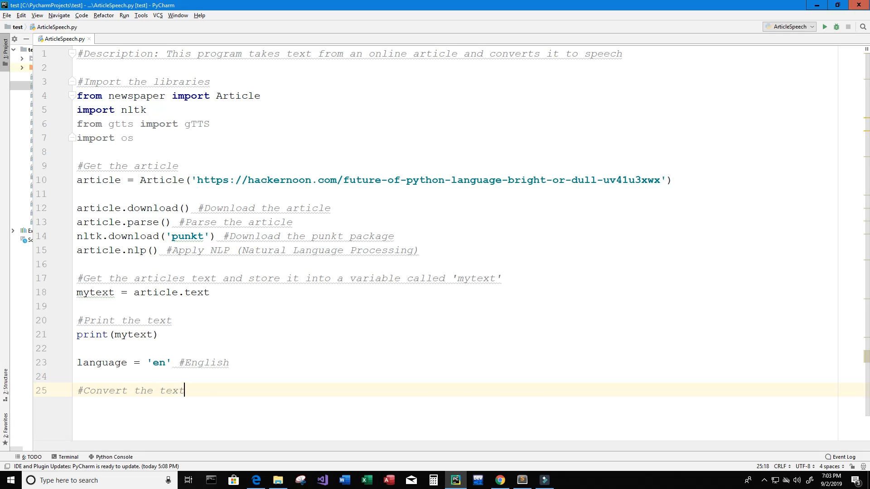
type("to speech")
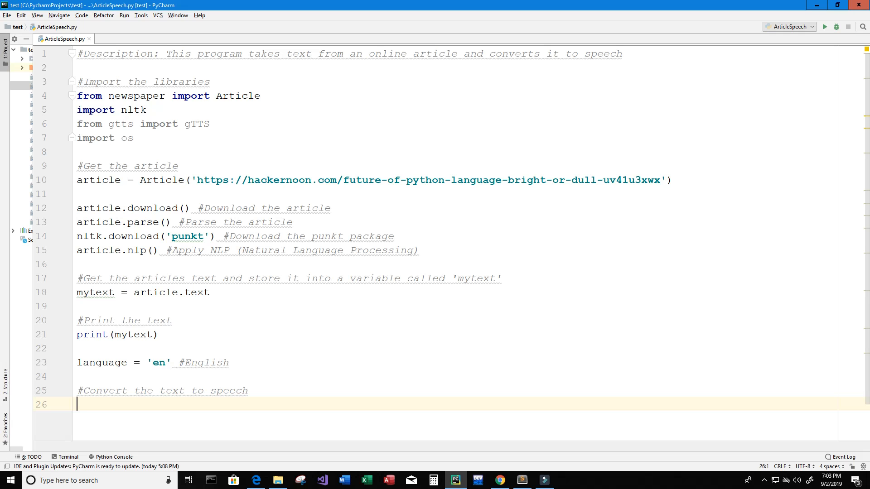
- Create myobj = gTTS(text=mytext, lang=language, slow=False)
type("myobj")
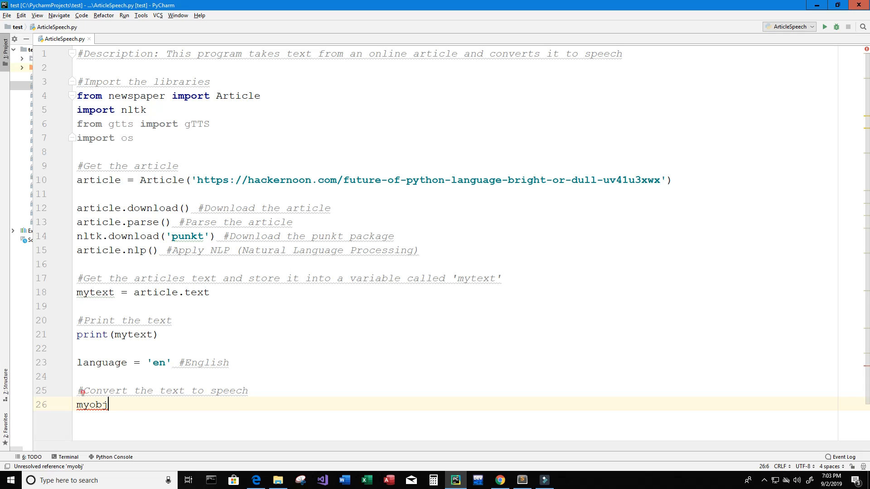
type("=")
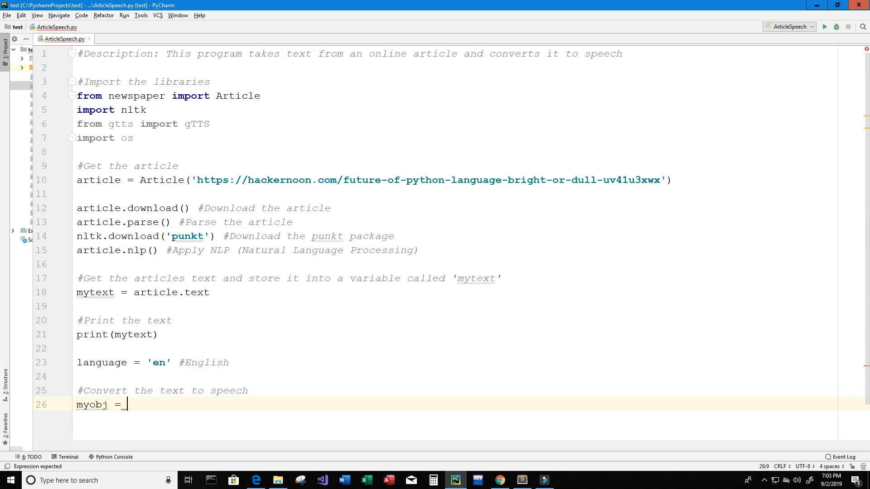
type("gTTS(")
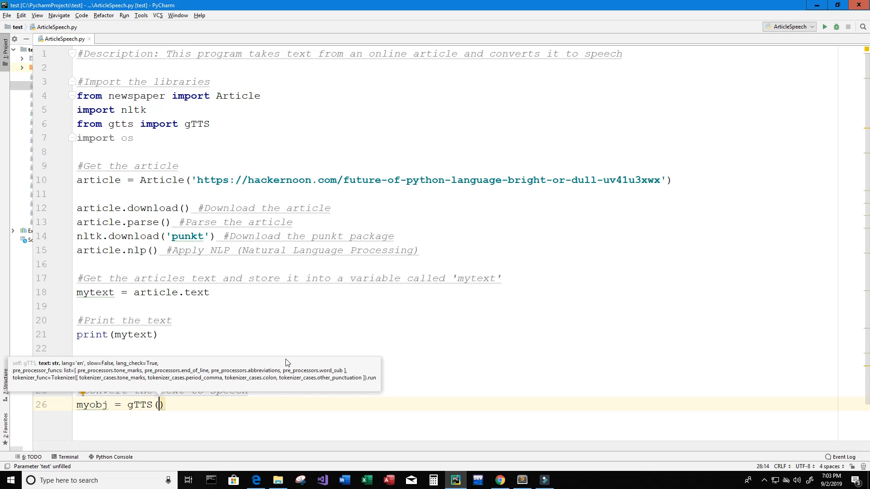
type("text=my")
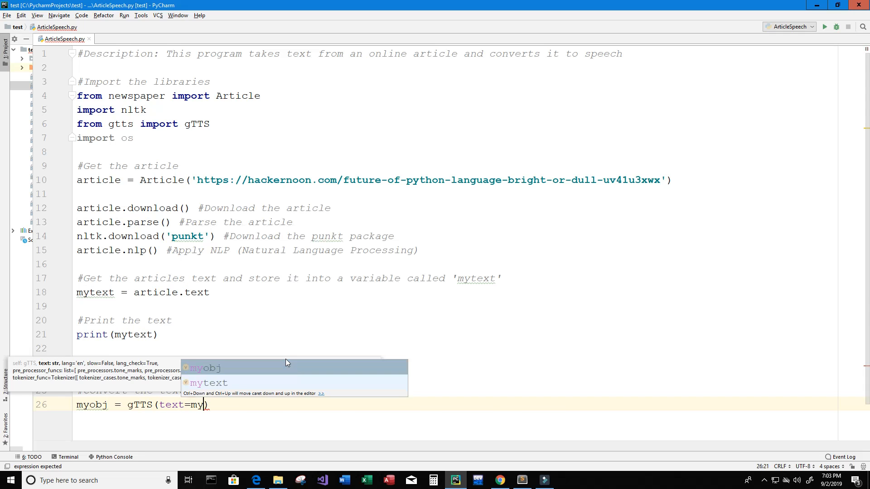
type(", lang=language, slow=False")
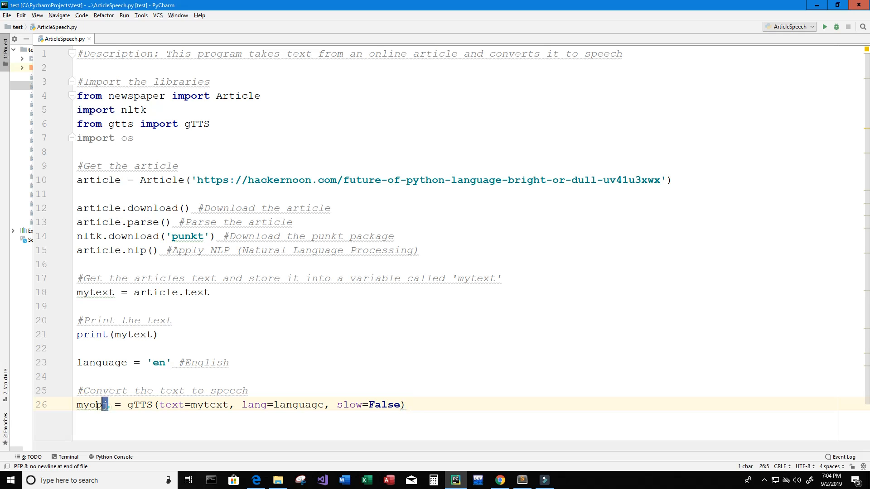
left_click(407, 404)
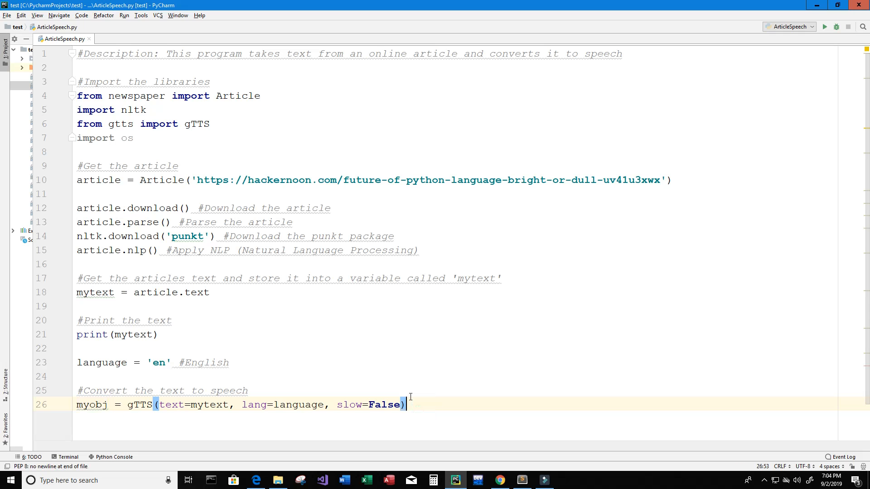
- Add a '#Save the converted audio to a file' comment above myobj.save('read_article.mp3')
type("#")
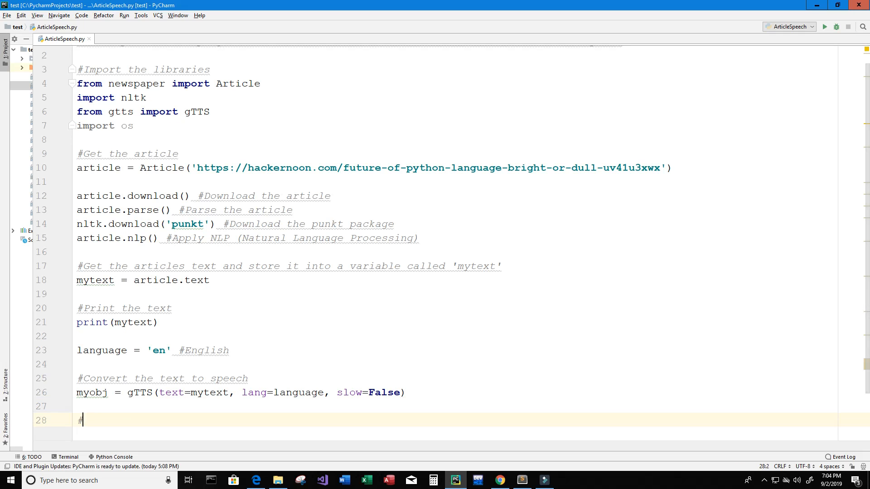
type("#Save the con")
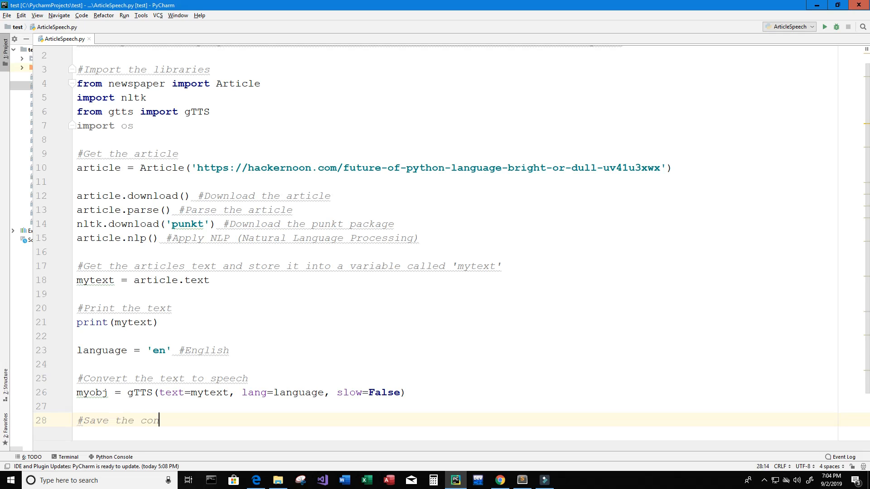
type("verted audio to a file")
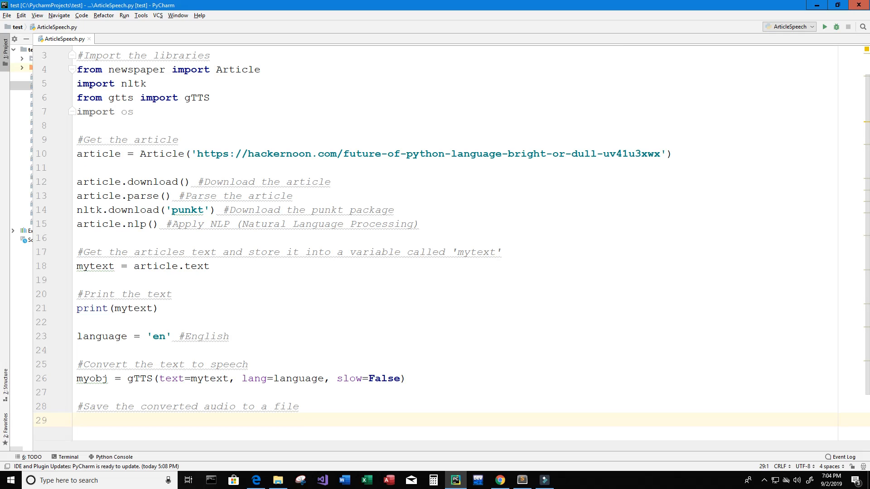
type("myobj")
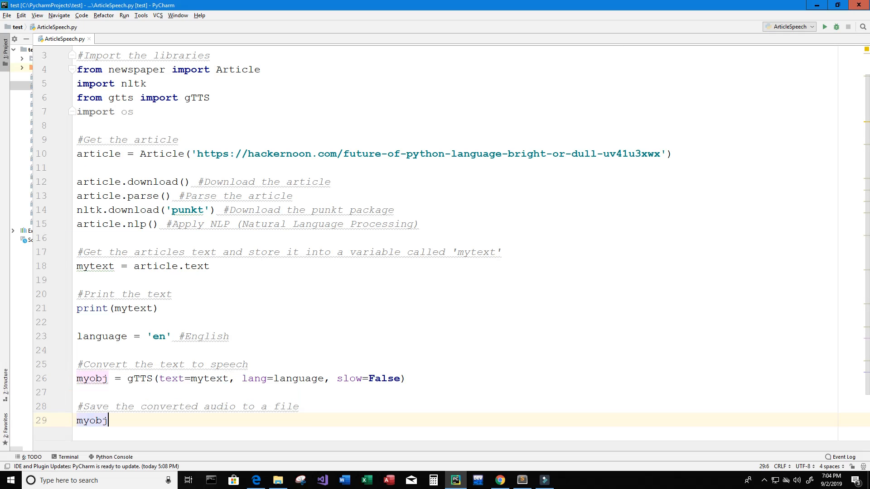
type(".save(")
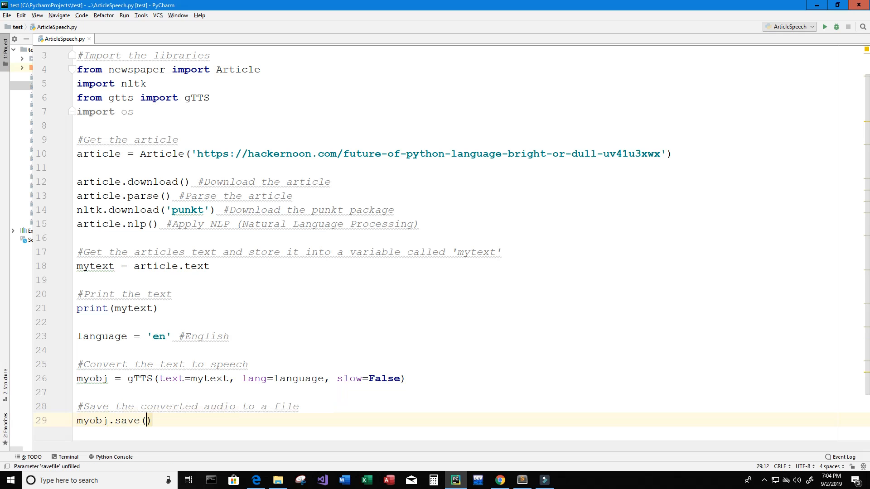
type("'")
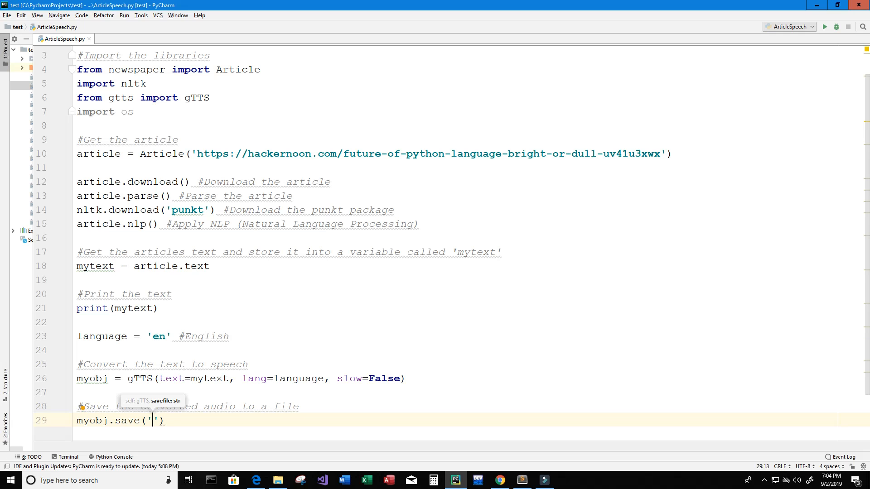
type("'")
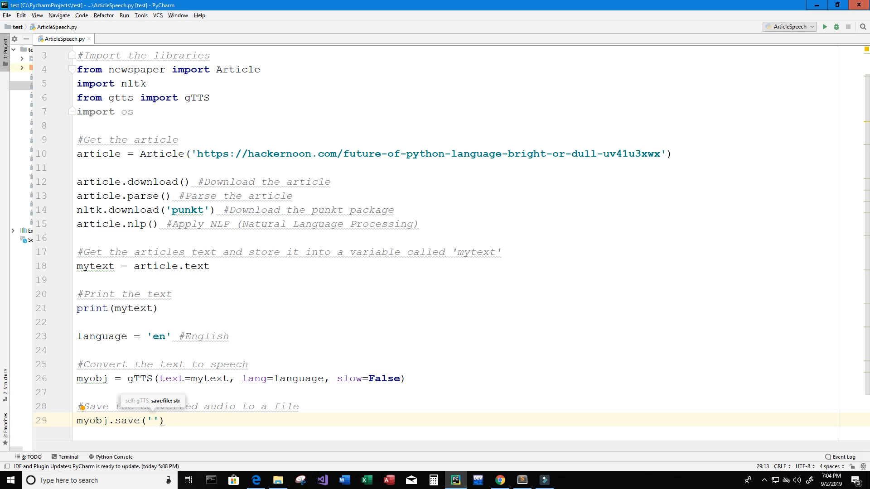
type("read_article.mp")
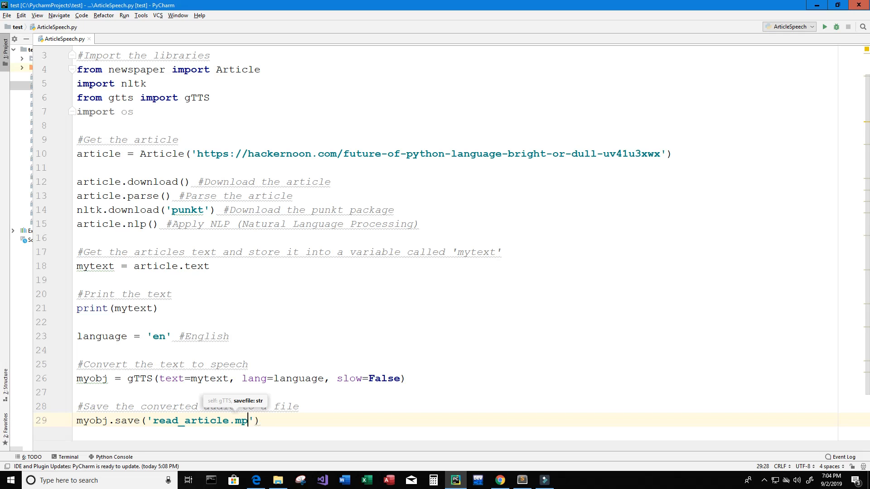
type("3")
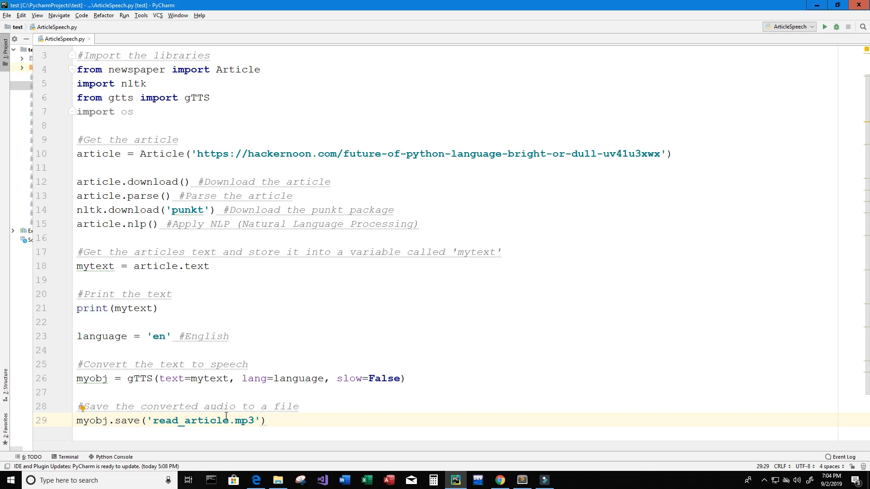
left_click(302, 421)
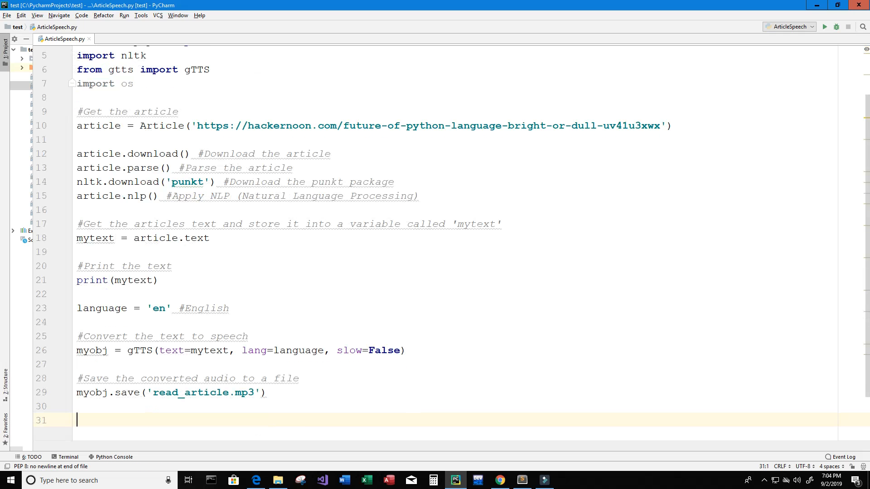
- Write the '#Play the converted file' comment and os.system('start read_article.mp3') to play the audio
type("#")
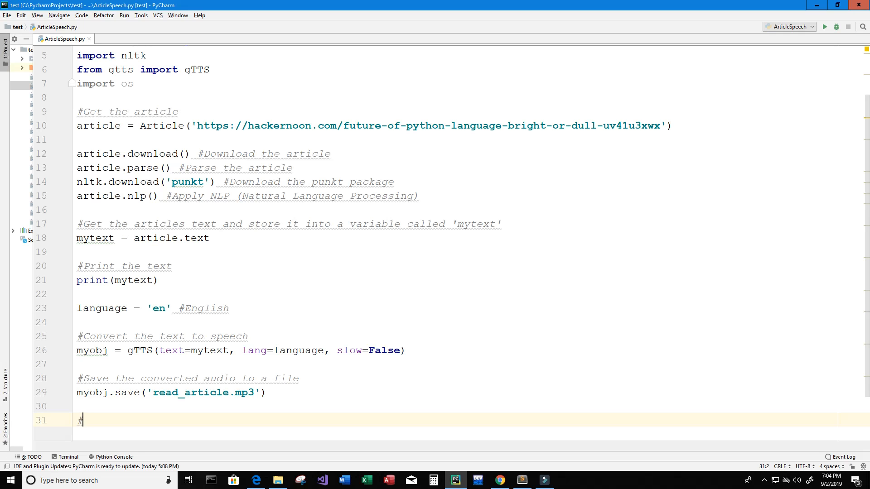
type("Play the converted file")
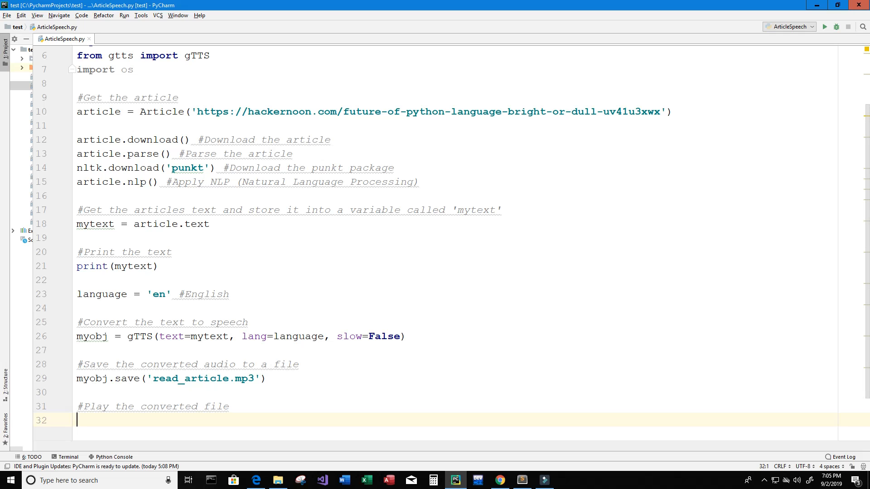
type("os.system()")
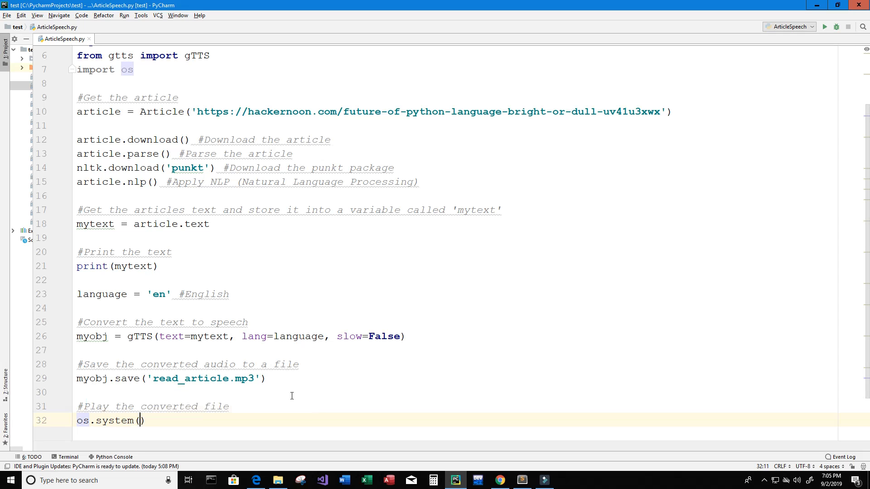
left_click(140, 420)
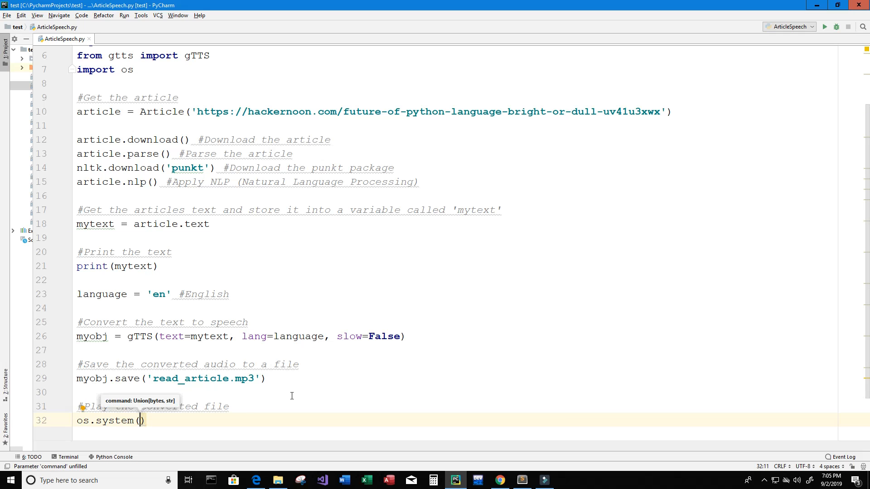
type("''")
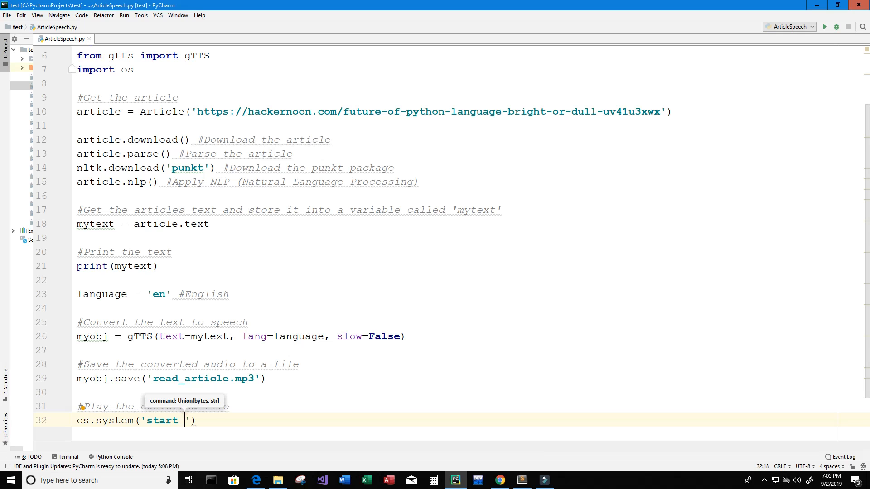
type("read_art")
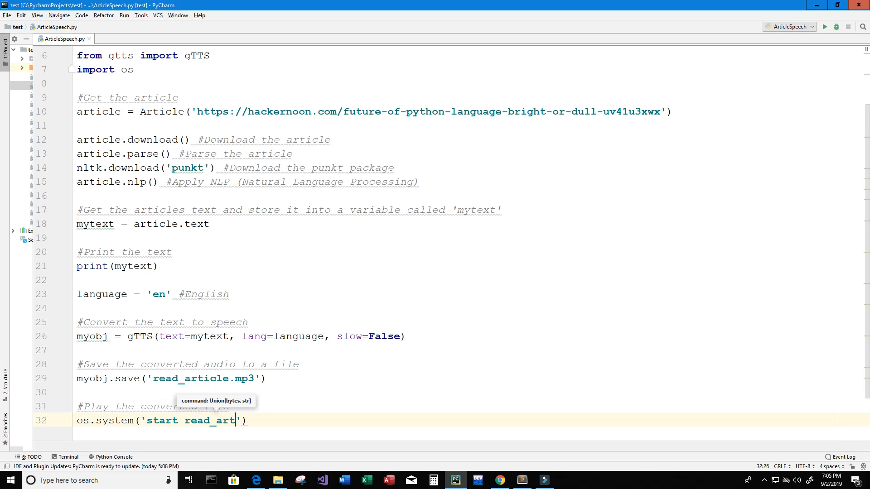
type("icle.mp3")
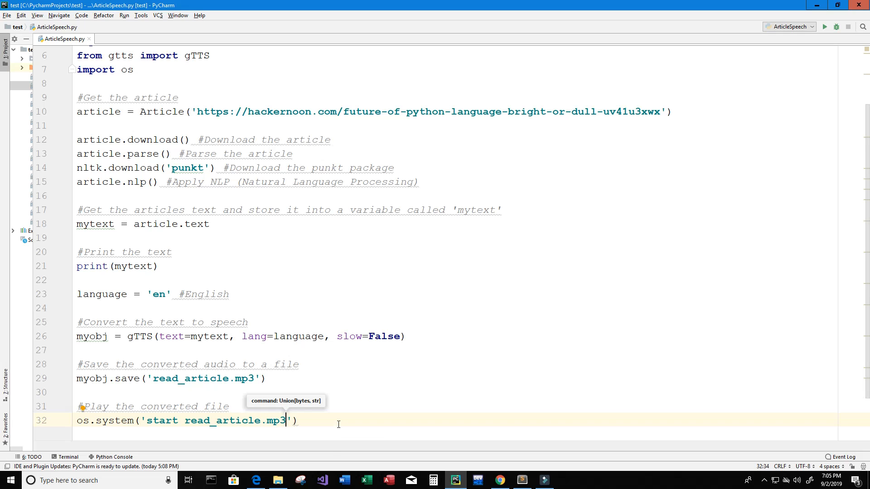
mouse_move(301, 382)
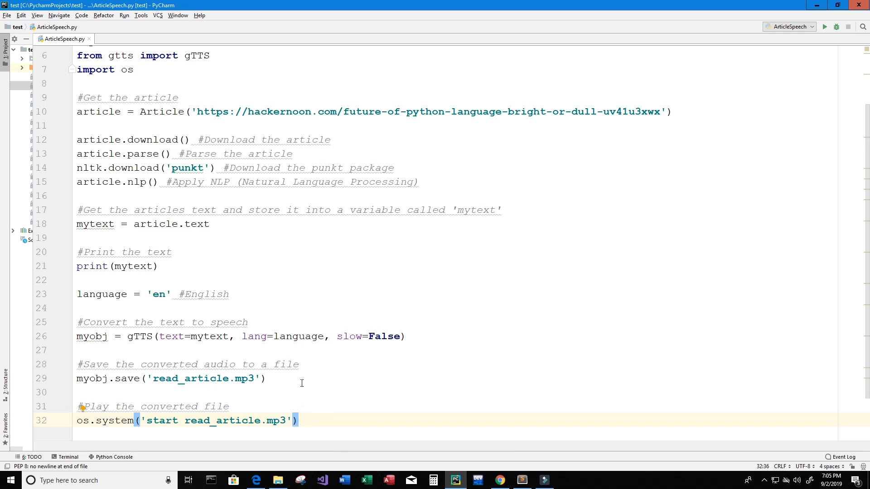
mouse_move(212, 210)
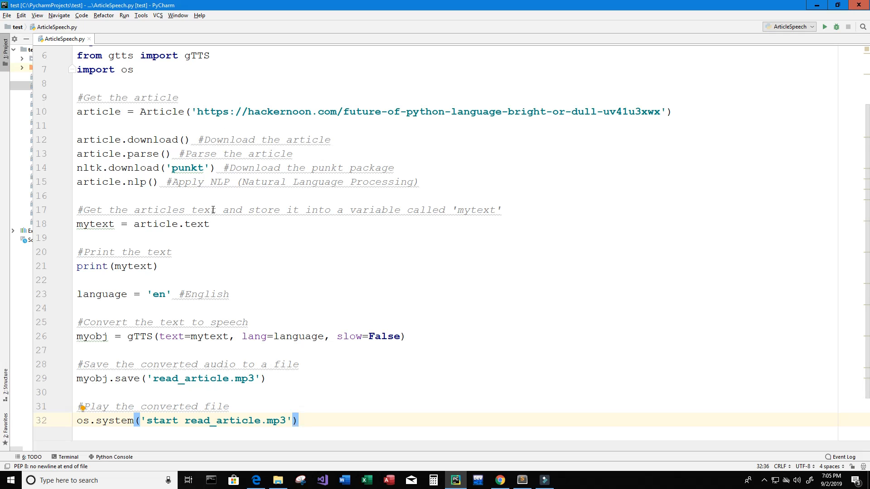
- Run 'ArticleSpeech' from the Run menu and scroll through the printed article output
left_click(124, 15)
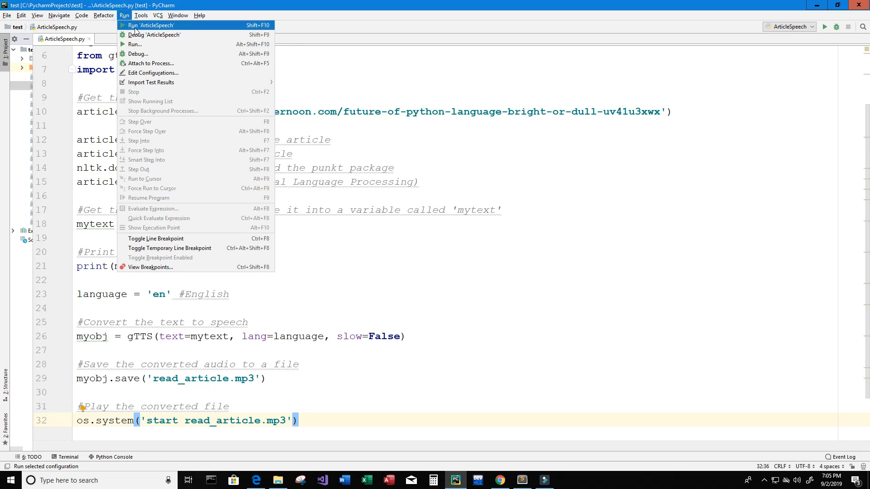
left_click(150, 25)
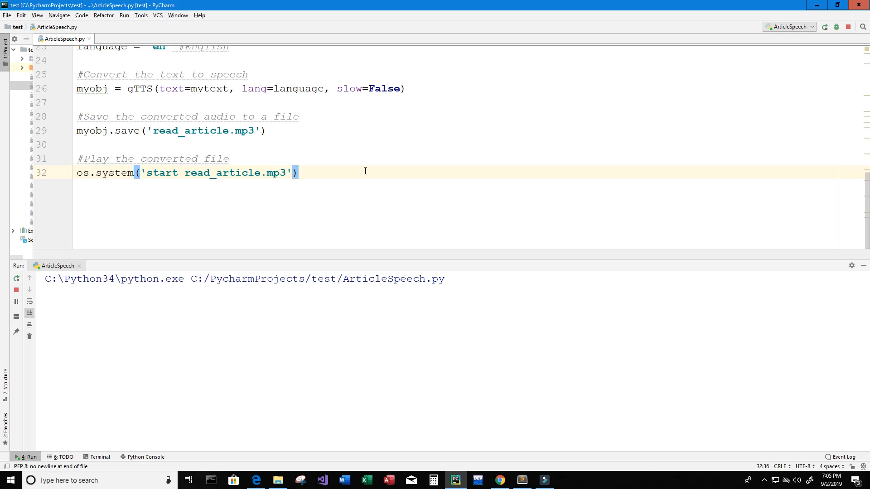
left_click(17, 278)
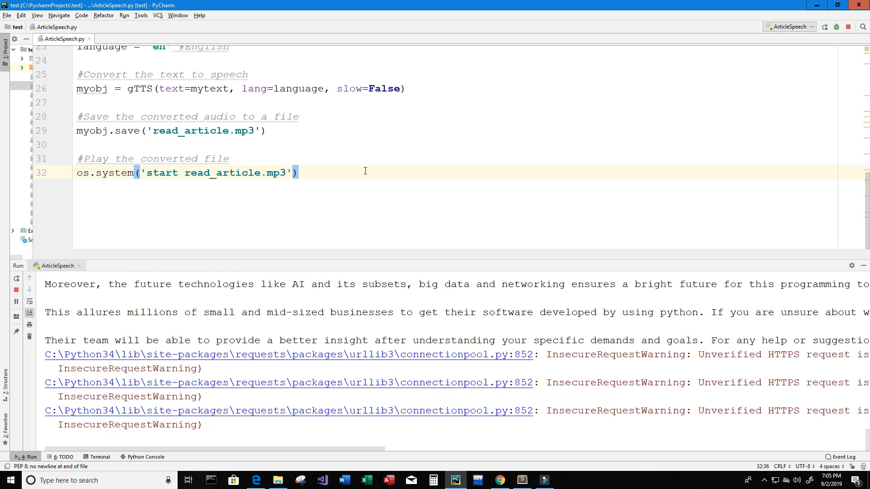
scroll("down", 3)
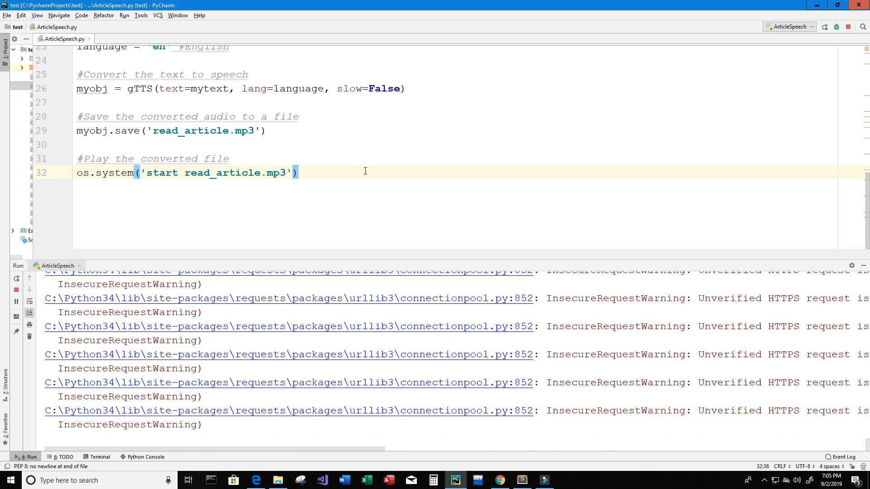
left_click(124, 15)
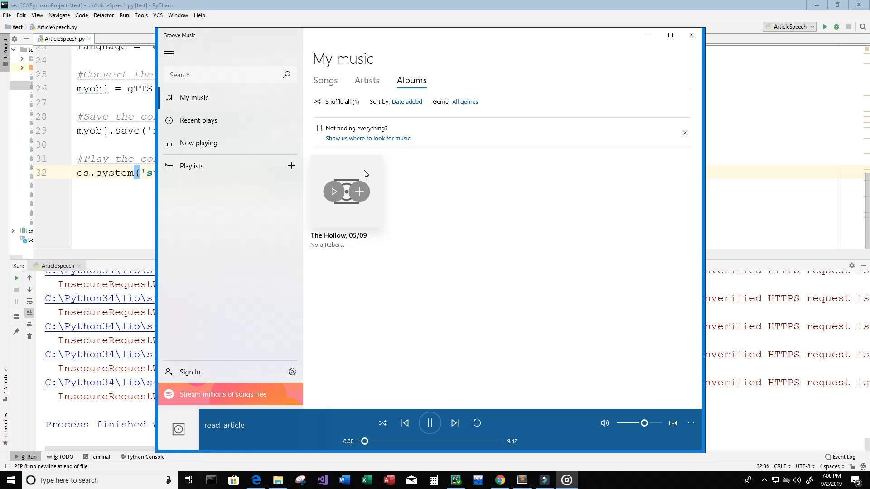
- Pause read_article playback in Groove Music at 0:10
left_click(429, 422)
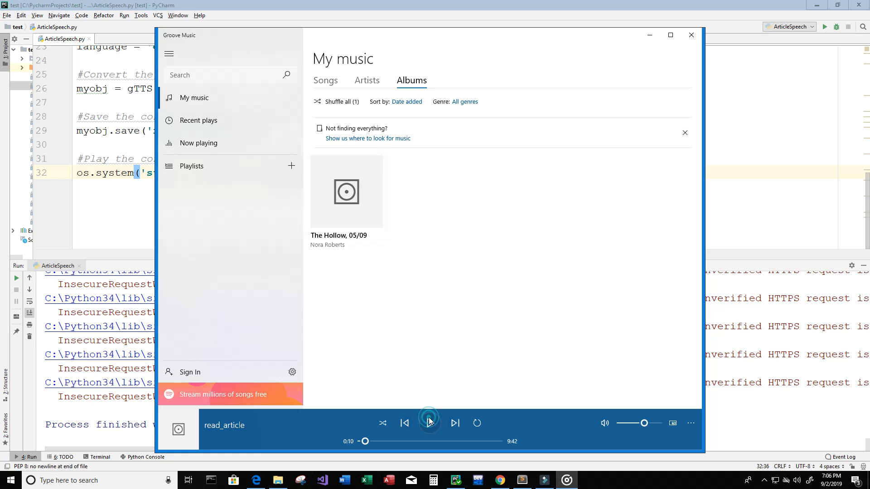
left_click(429, 422)
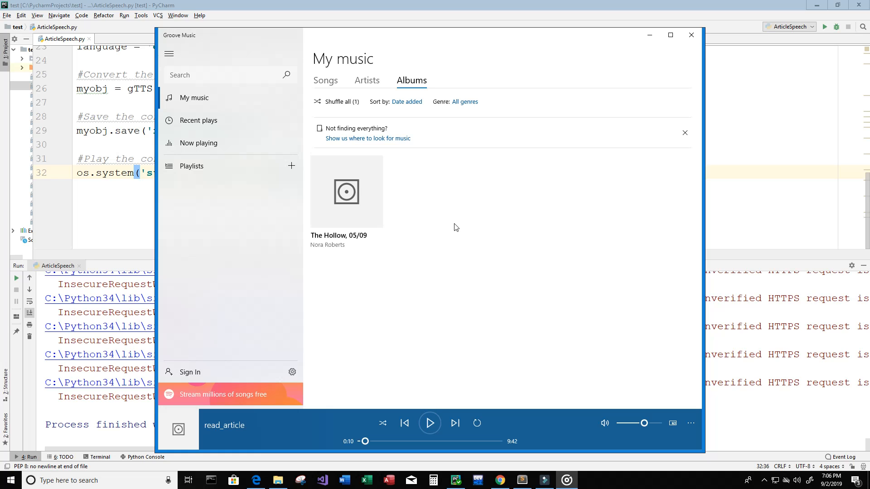
mouse_move(444, 345)
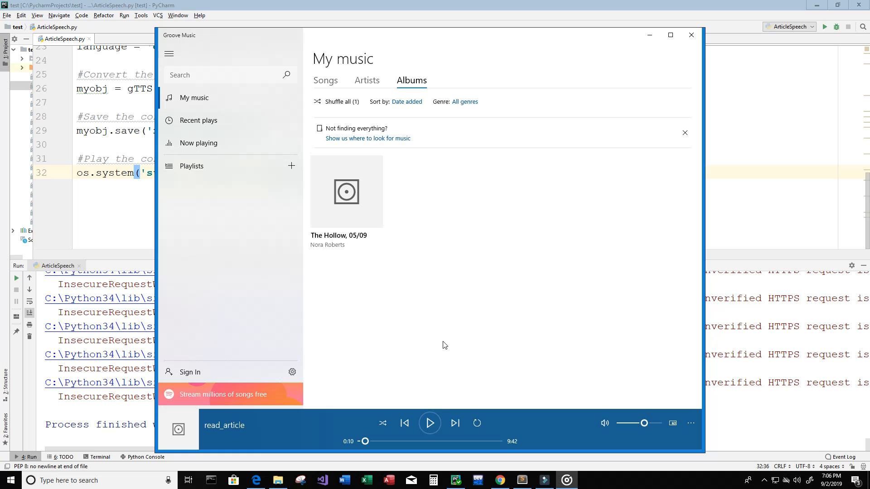
mouse_move(458, 212)
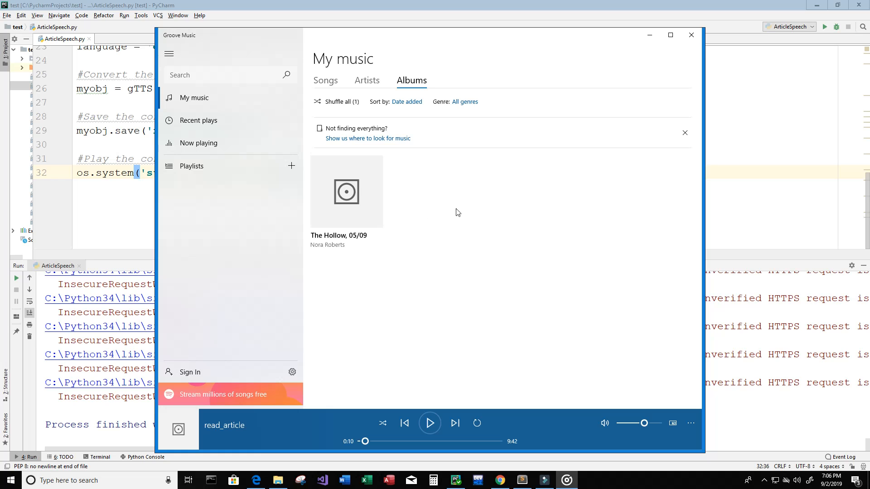
mouse_move(476, 343)
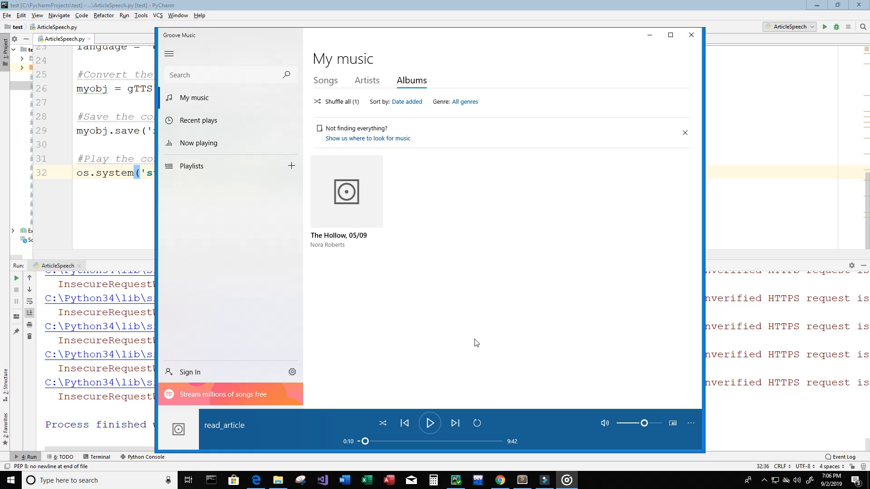
mouse_move(464, 346)
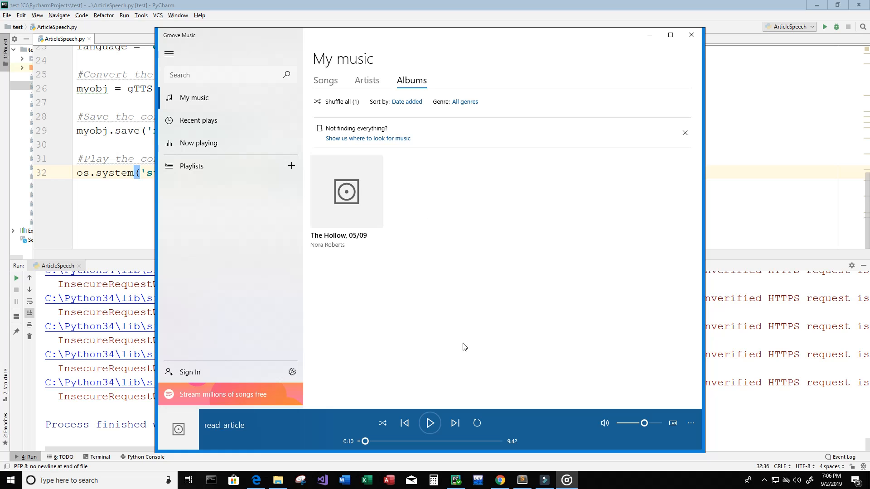
mouse_move(457, 356)
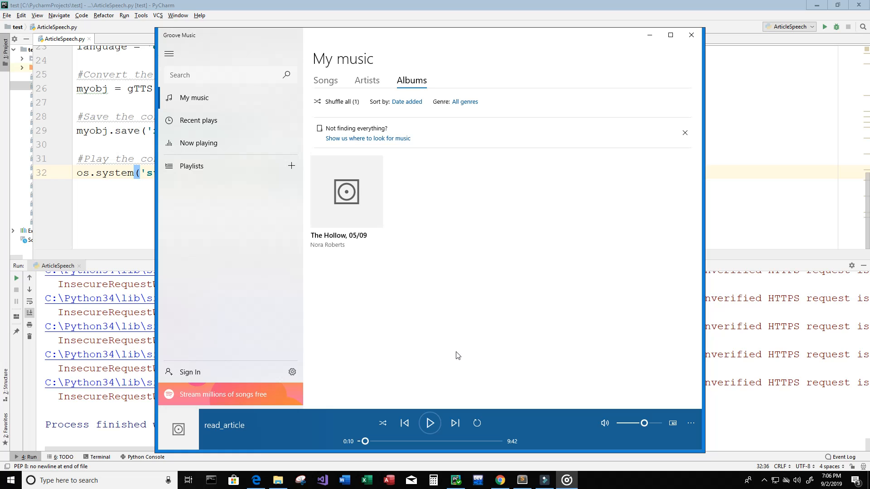